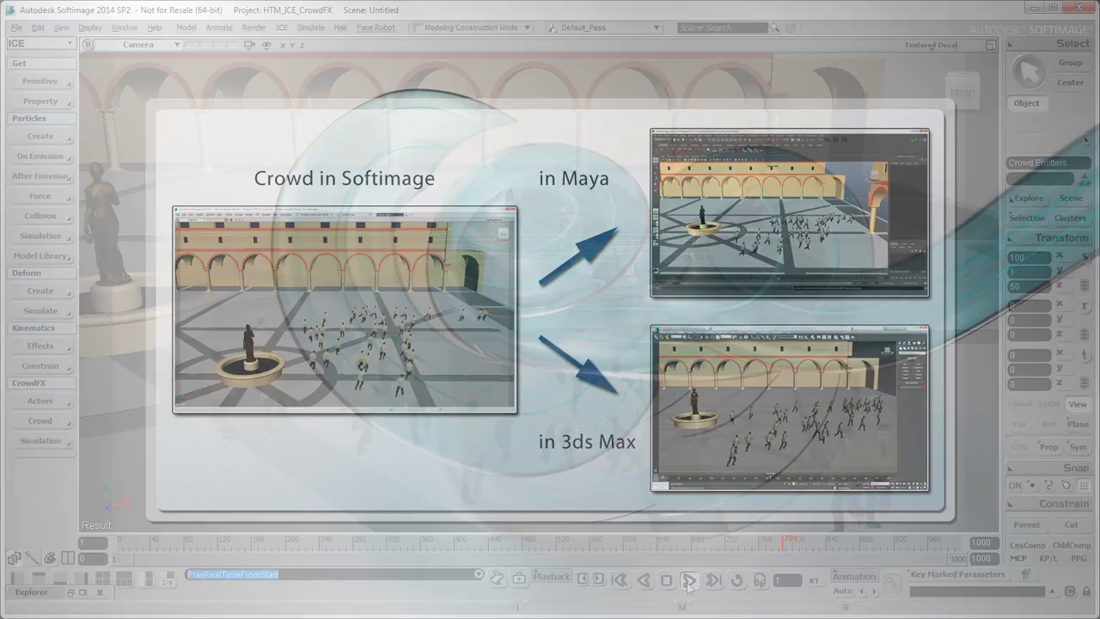
- Play the CrowdFX intro scene's crowd simulation in the timeline
{"action": "left_click", "coordinate": [688, 580]}
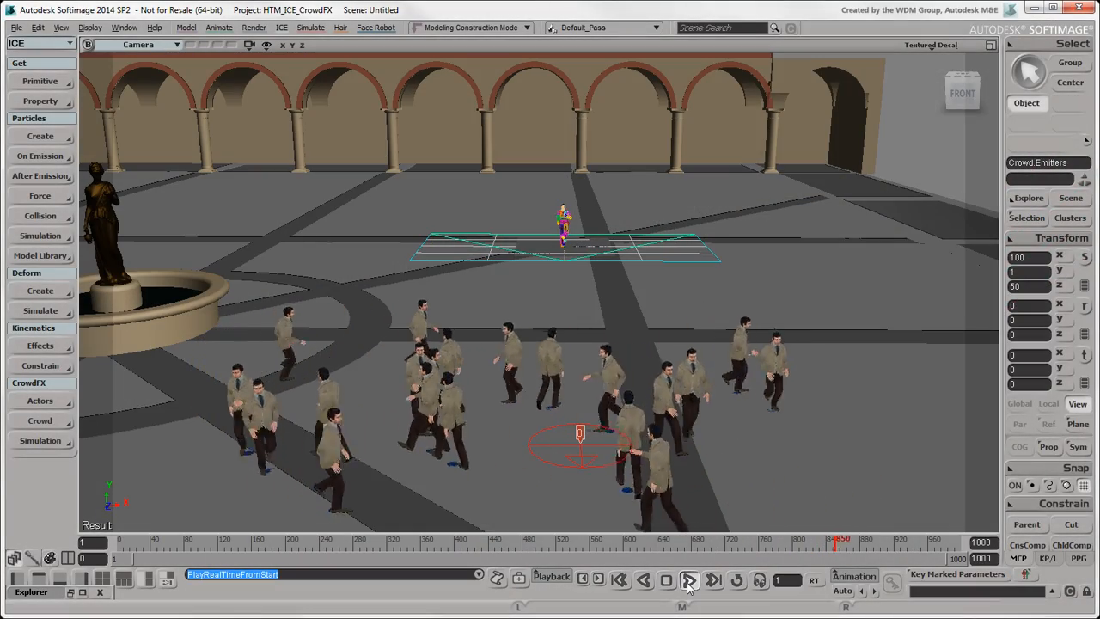
{"action": "left_click", "coordinate": [689, 579]}
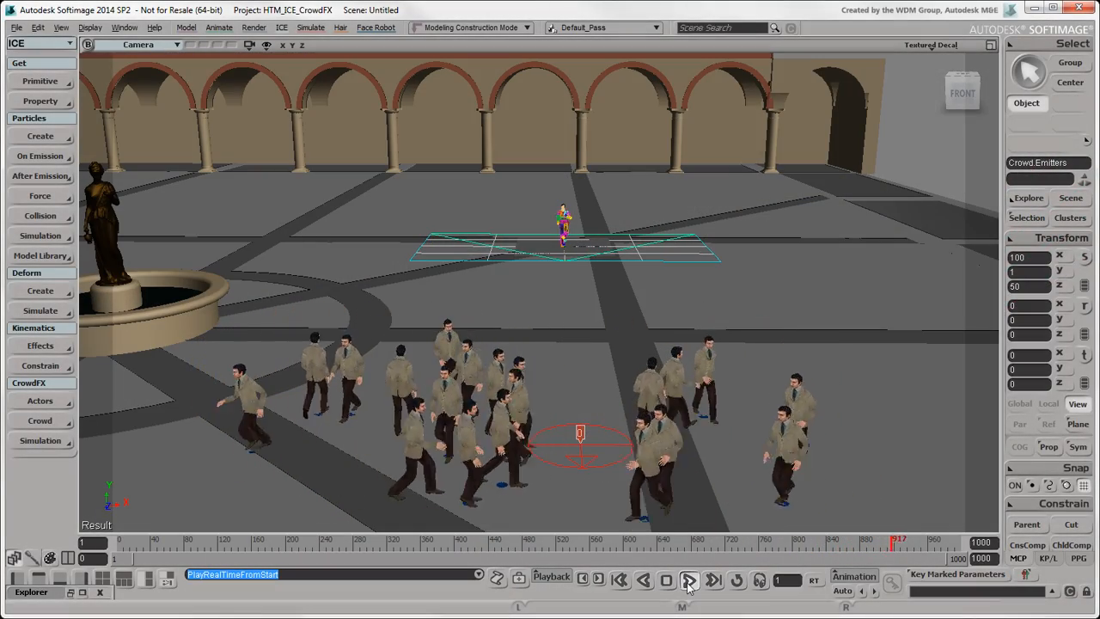
{"action": "left_click", "coordinate": [689, 579]}
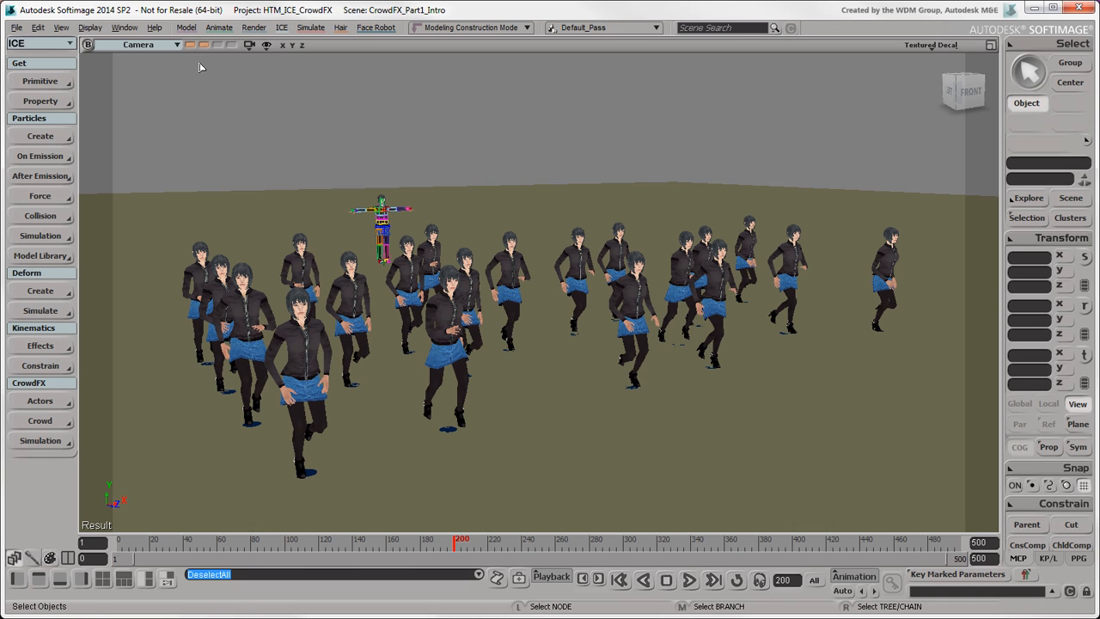
- Select the crowd actors and inspect their simulation tree in the ICE Tree
{"action": "left_click", "coordinate": [191, 45]}
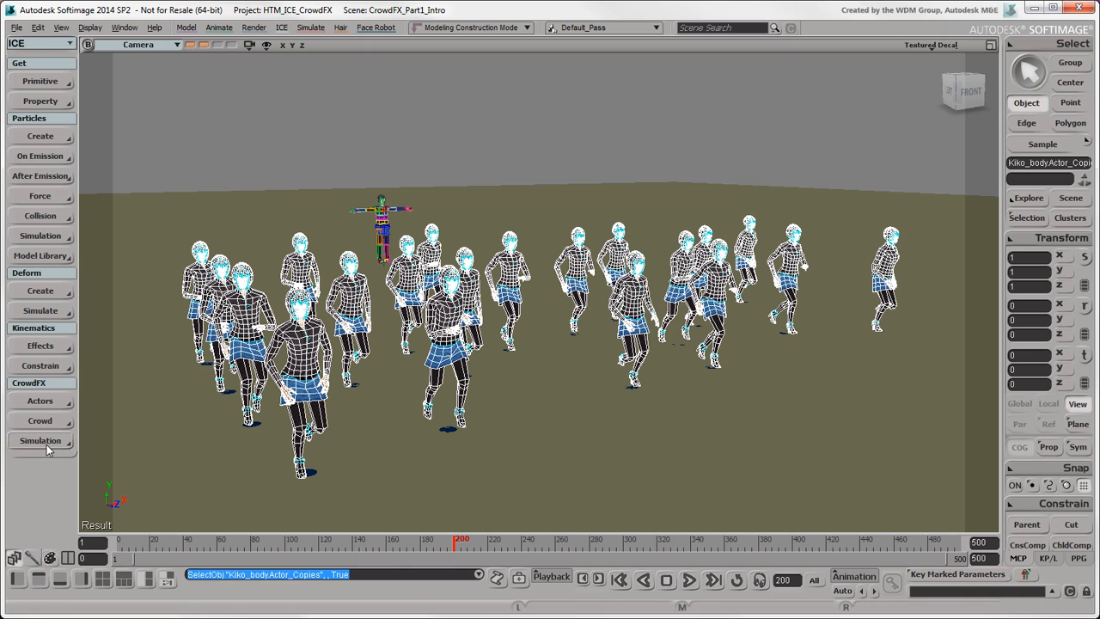
{"action": "left_click", "coordinate": [39, 441]}
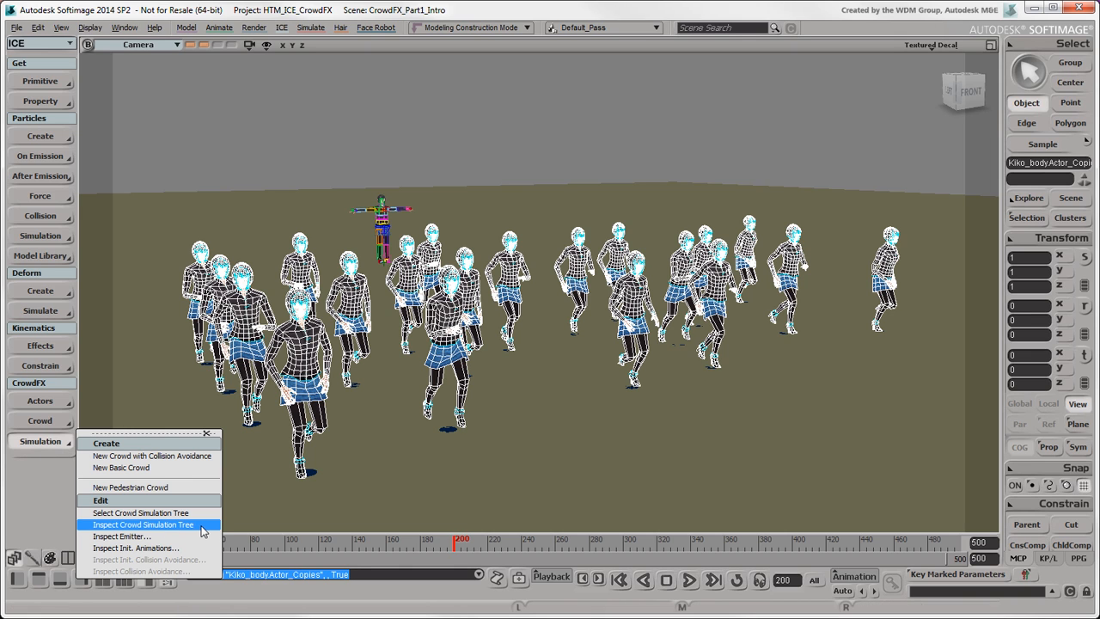
{"action": "left_click", "coordinate": [143, 525]}
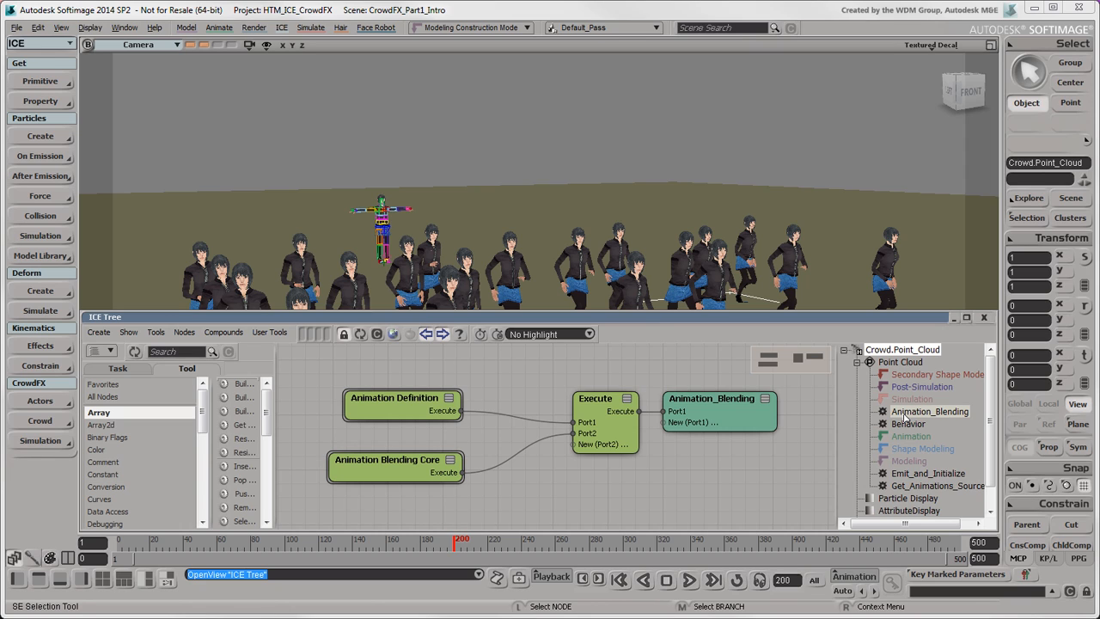
- Browse the ICE examples' CrowdFX folder and highlight CrowdFX_FindThePlace
{"action": "left_click", "coordinate": [269, 332]}
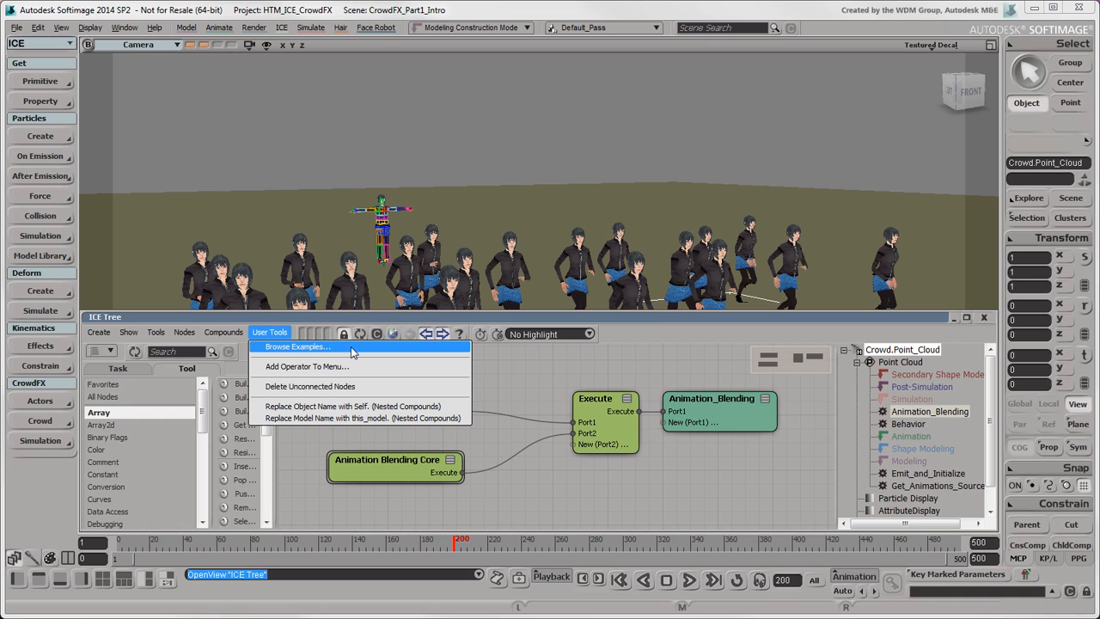
{"action": "left_click", "coordinate": [297, 346]}
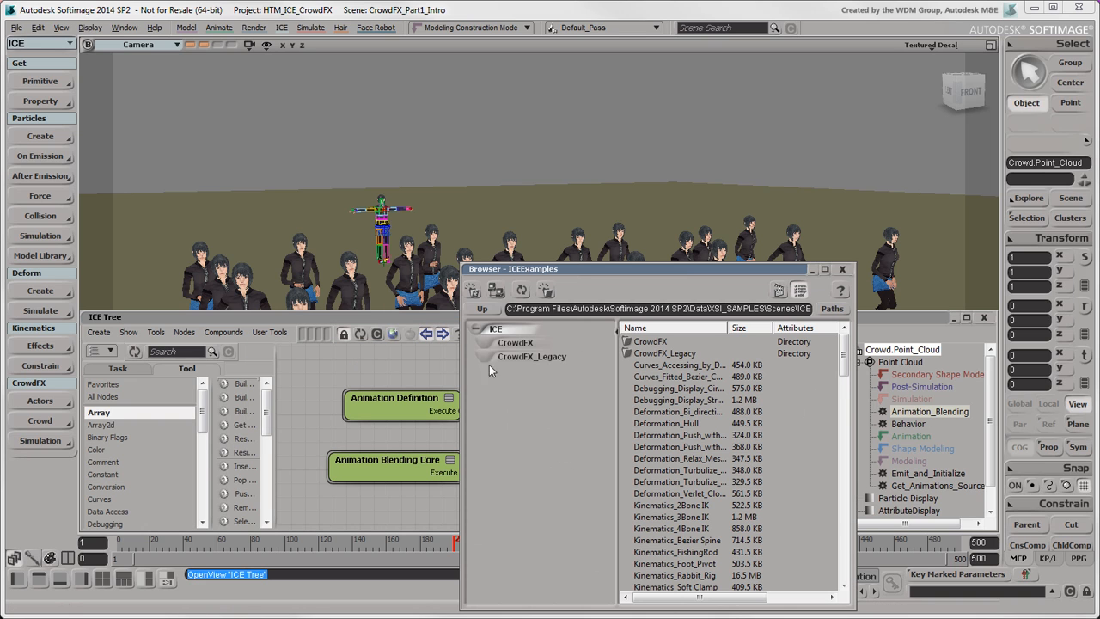
{"action": "left_click", "coordinate": [531, 356]}
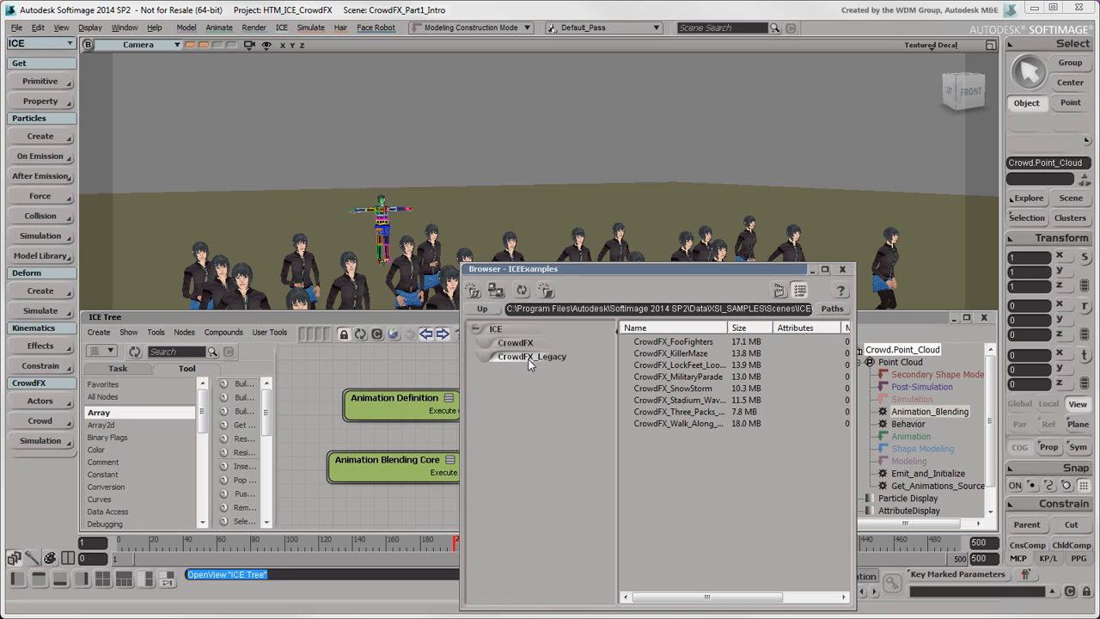
{"action": "left_click", "coordinate": [515, 342]}
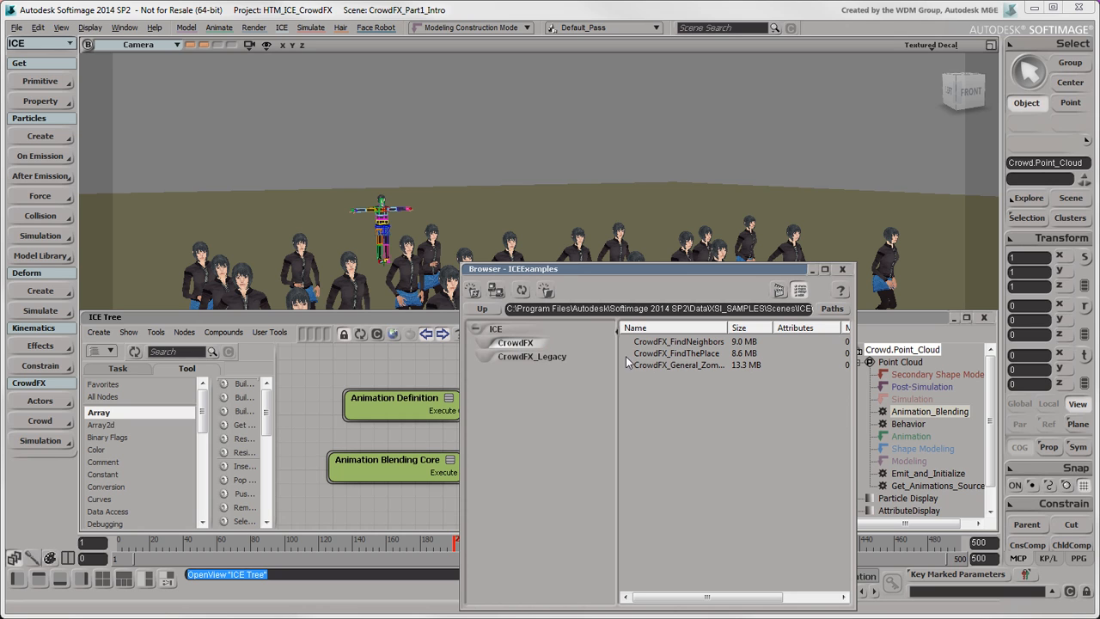
{"action": "left_click", "coordinate": [676, 353]}
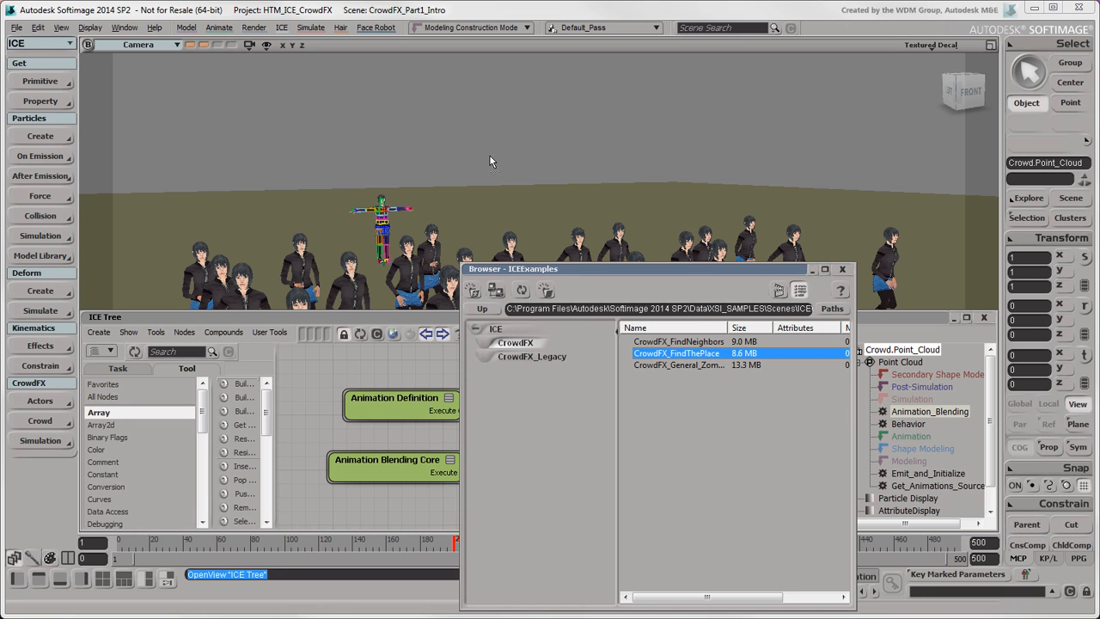
- Open and play the CrowdFX_FindThePlace example, then discard its changes without saving
{"action": "double_click", "coordinate": [676, 353]}
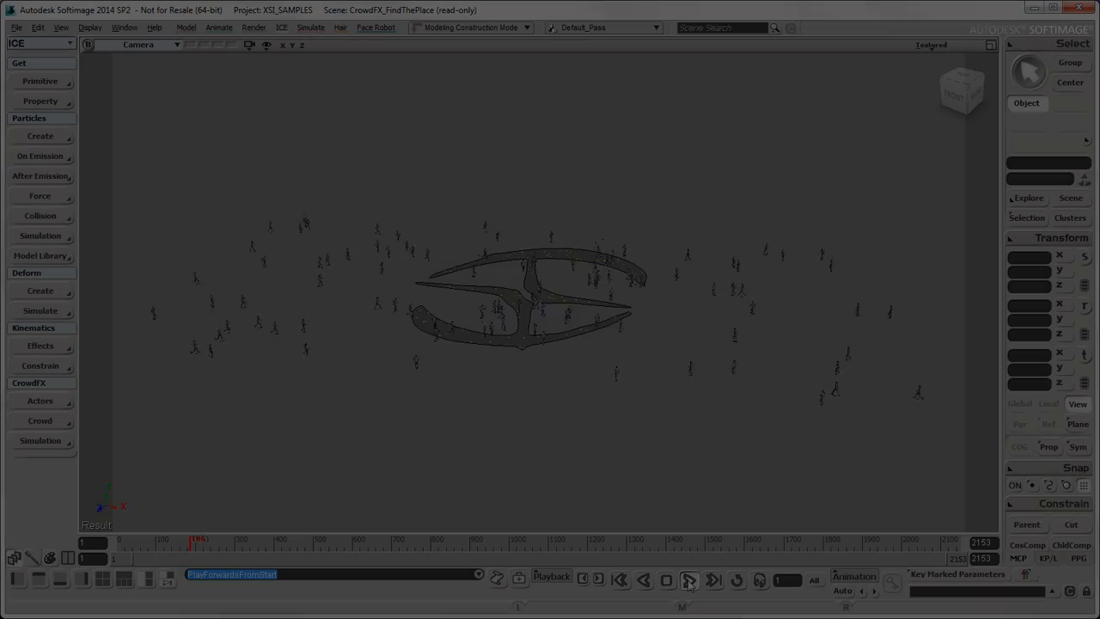
{"action": "left_click", "coordinate": [688, 579]}
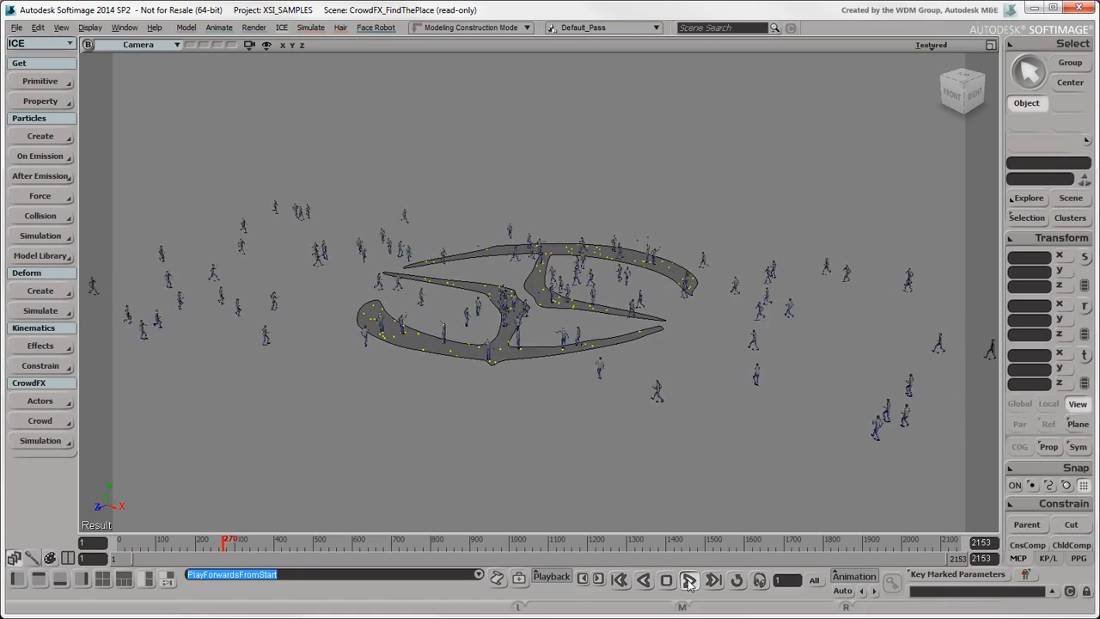
{"action": "left_click", "coordinate": [688, 579]}
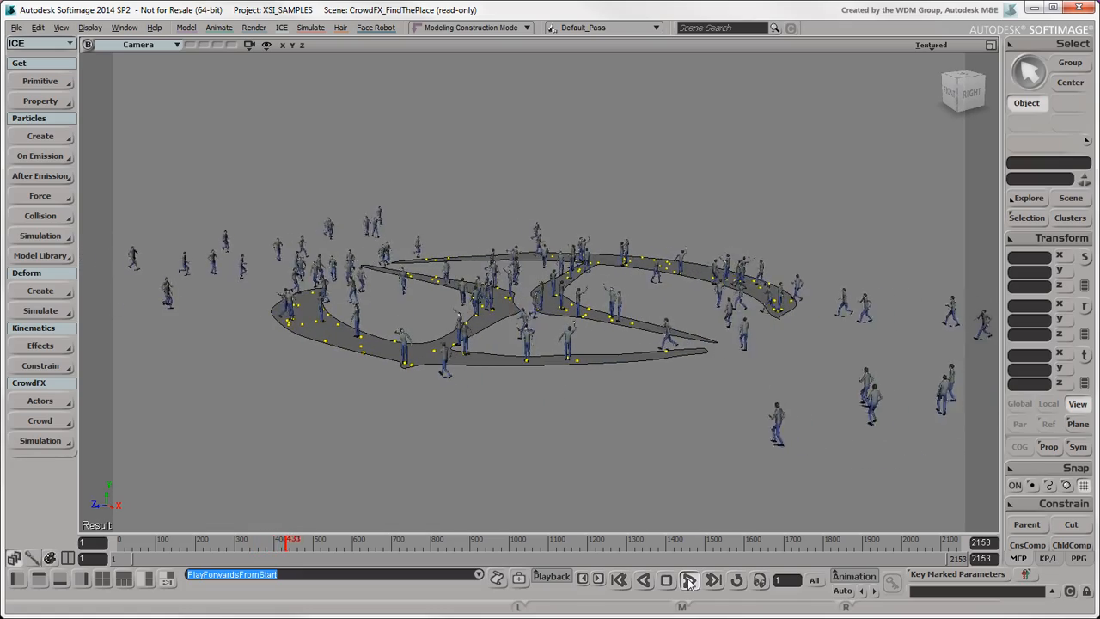
{"action": "left_click", "coordinate": [689, 579]}
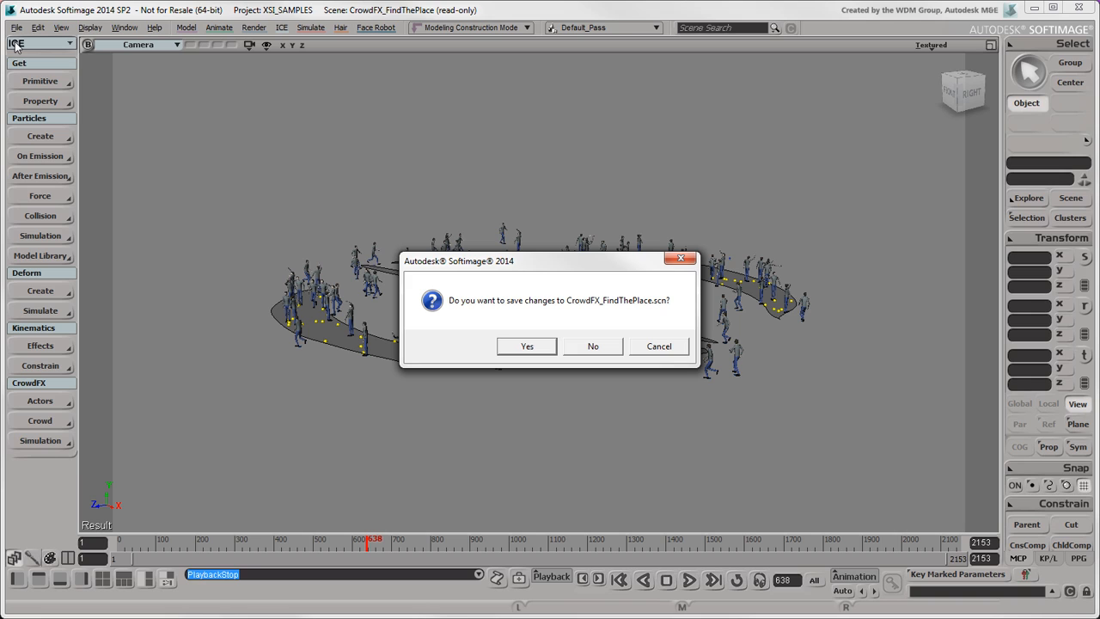
{"action": "left_click", "coordinate": [592, 345]}
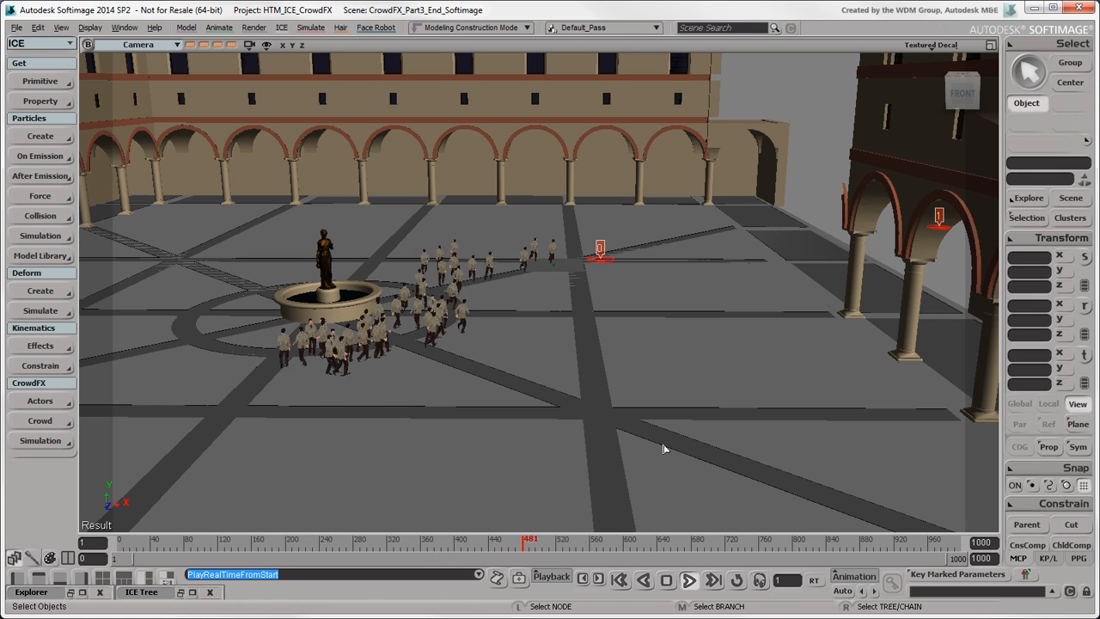
- Replace the plaza scene with a new, empty untitled scene
{"action": "left_click", "coordinate": [688, 580]}
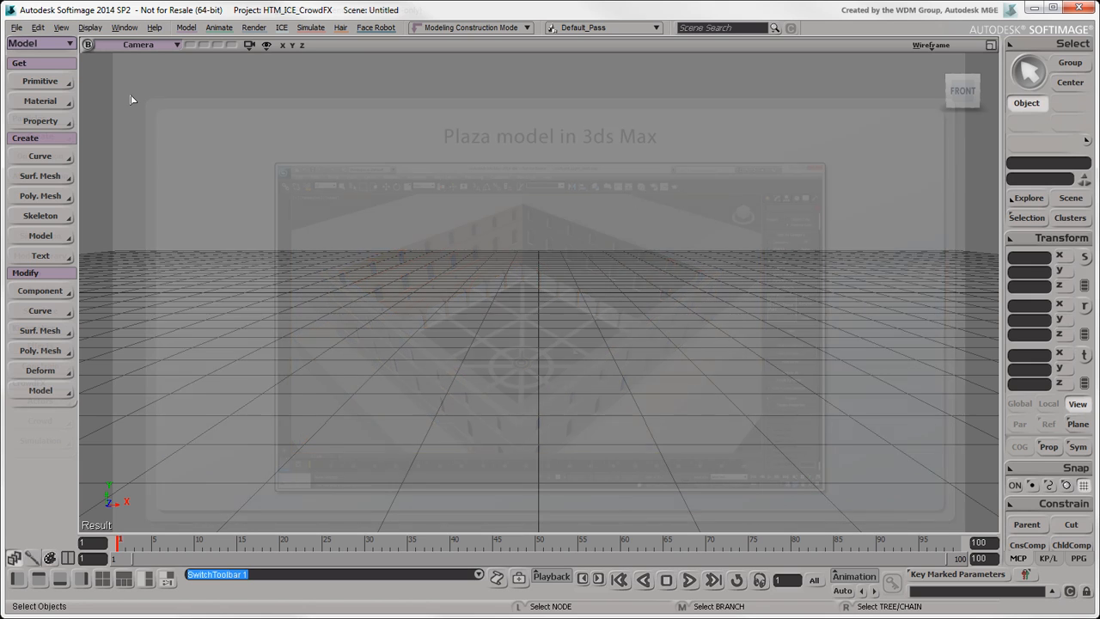
- Import Spanish_Plaza.fbx with Automatic unit detection off, converting to Centimeters
{"action": "left_click", "coordinate": [16, 27]}
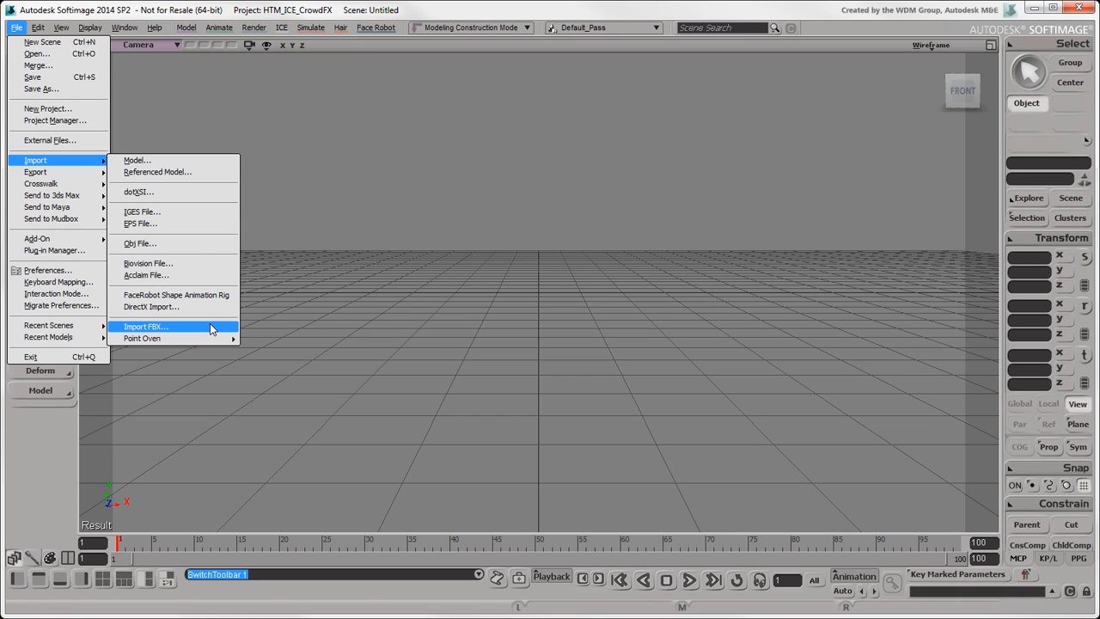
{"action": "left_click", "coordinate": [145, 326]}
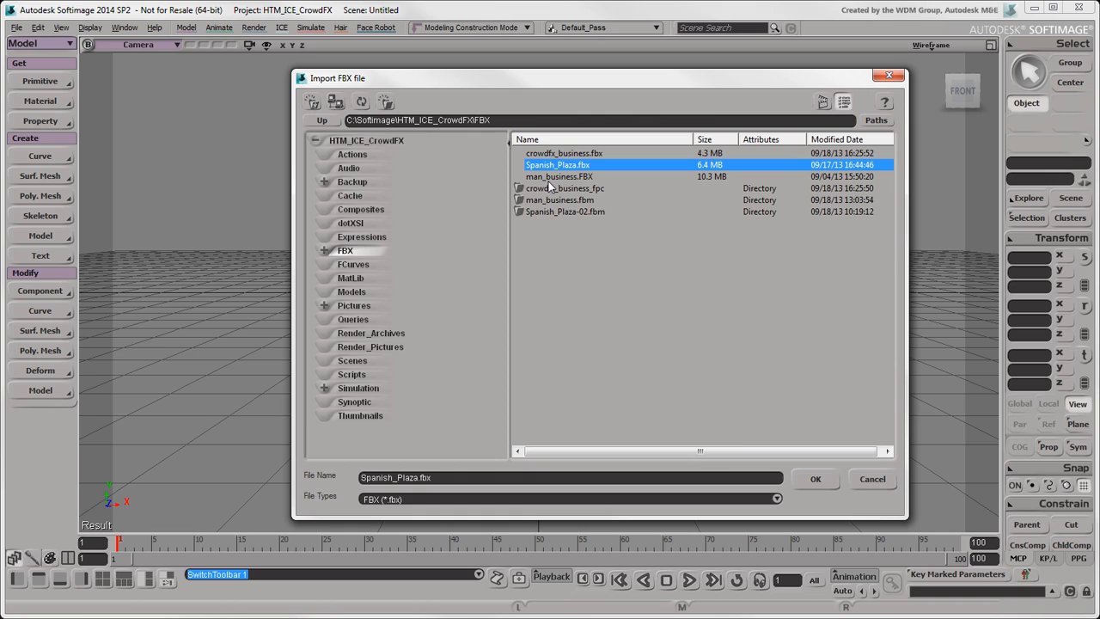
{"action": "left_click", "coordinate": [815, 479]}
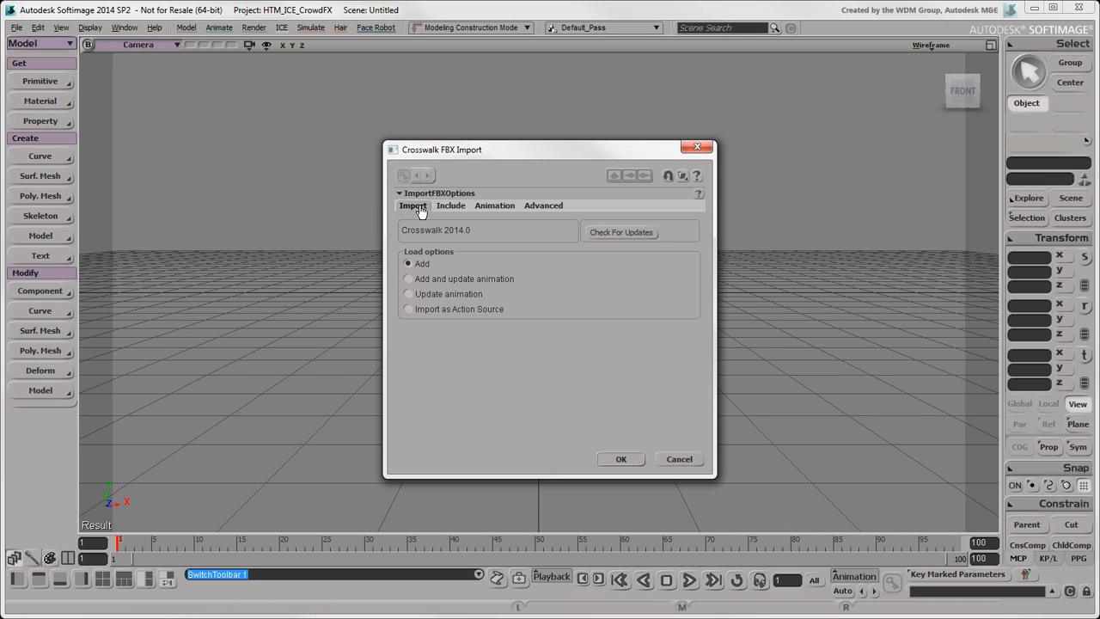
{"action": "left_click", "coordinate": [450, 205]}
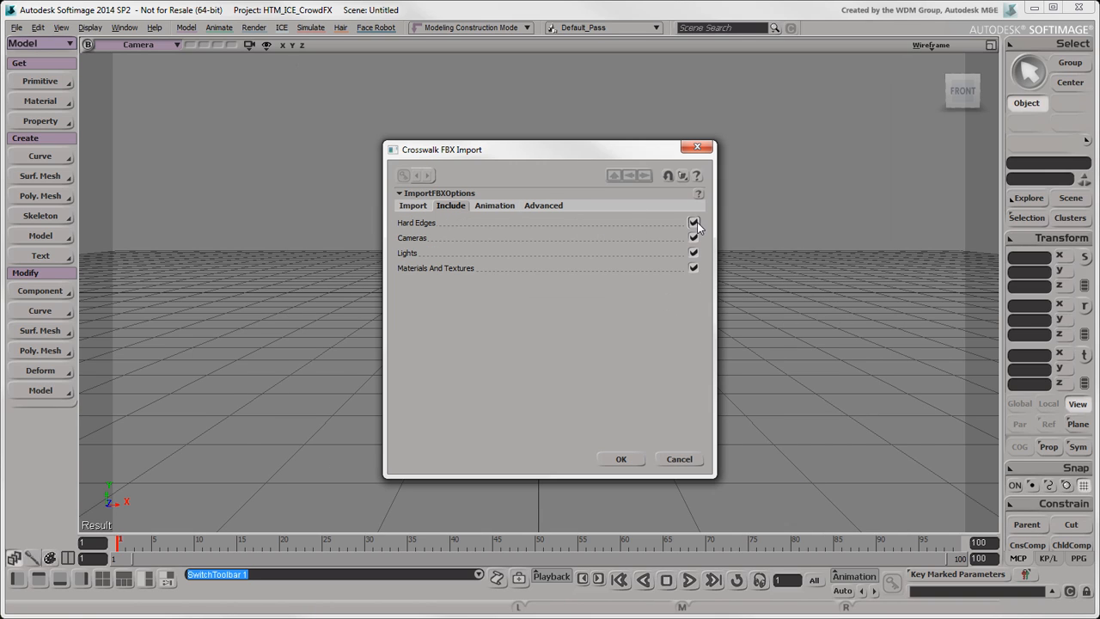
{"action": "left_click", "coordinate": [494, 206]}
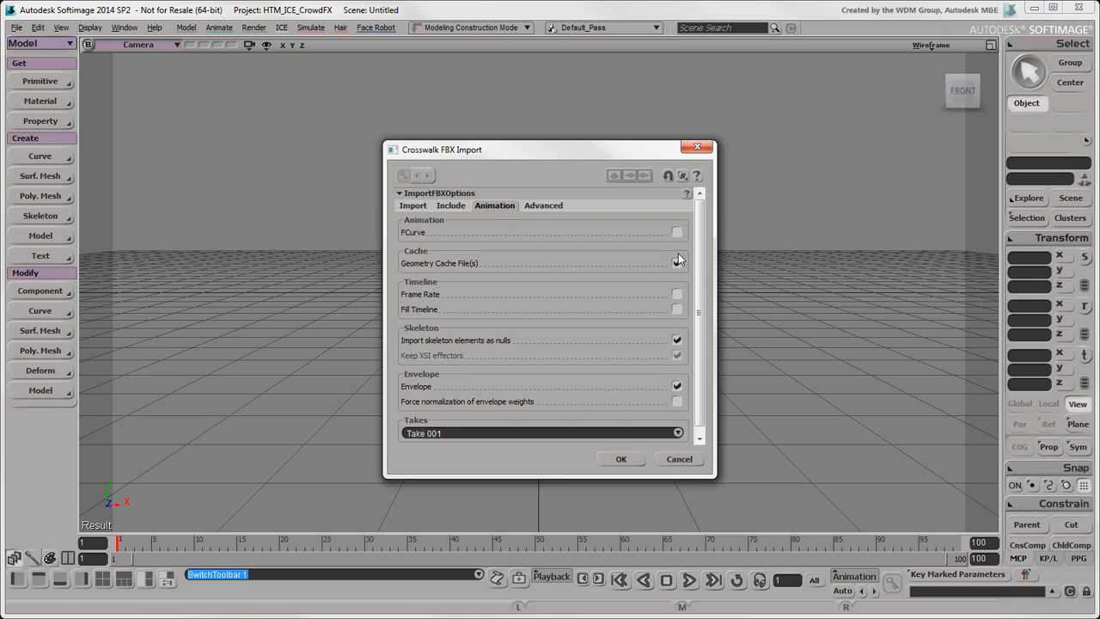
{"action": "left_click", "coordinate": [542, 205]}
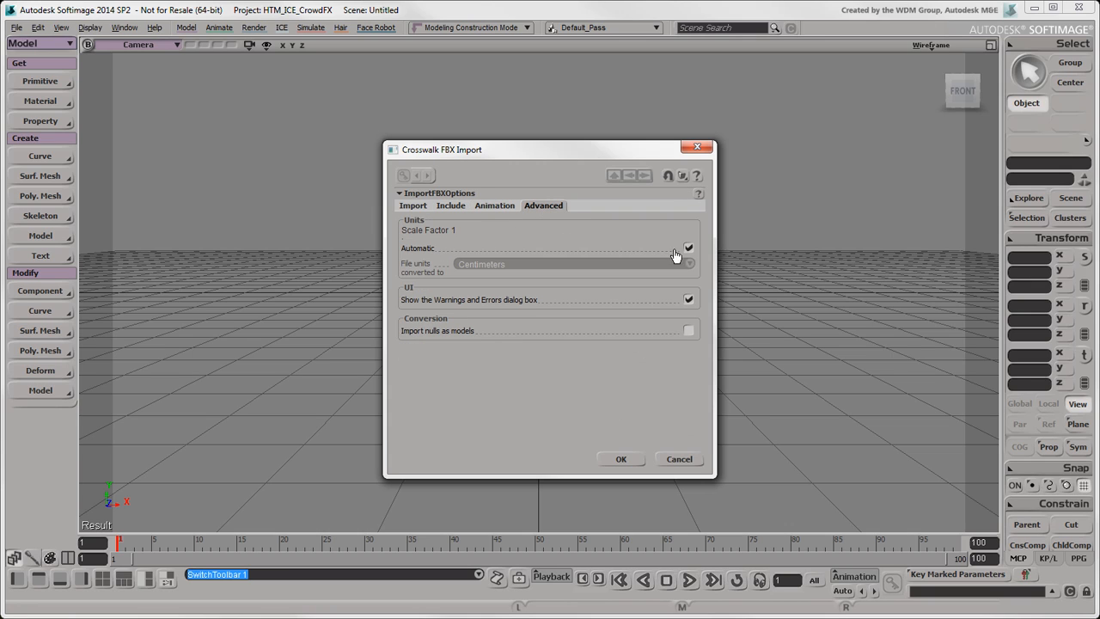
{"action": "left_click", "coordinate": [688, 247]}
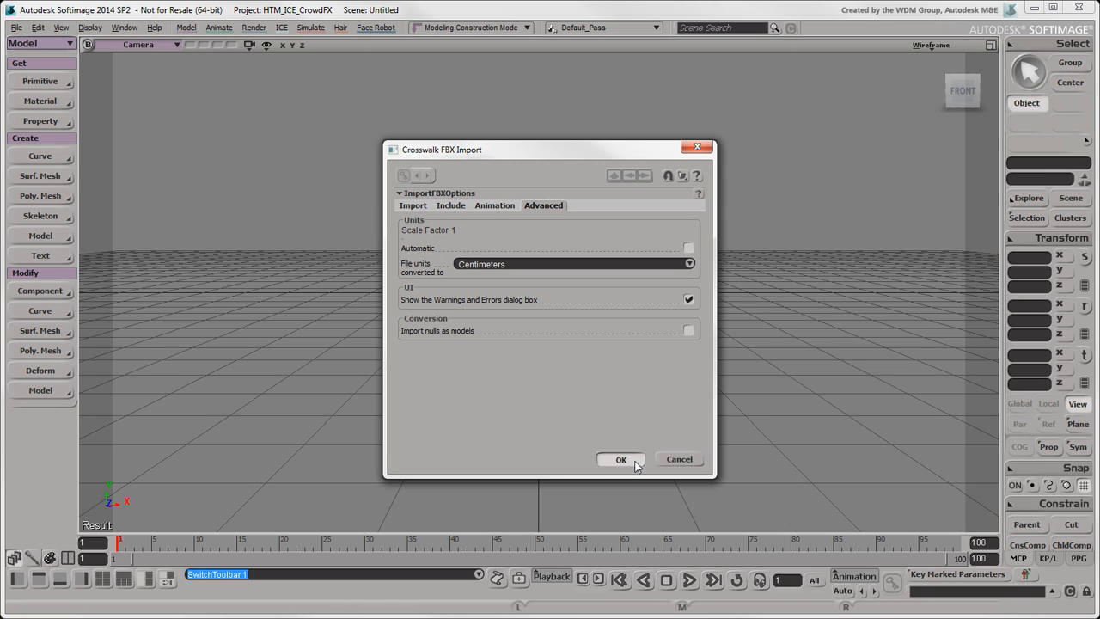
{"action": "left_click", "coordinate": [620, 459]}
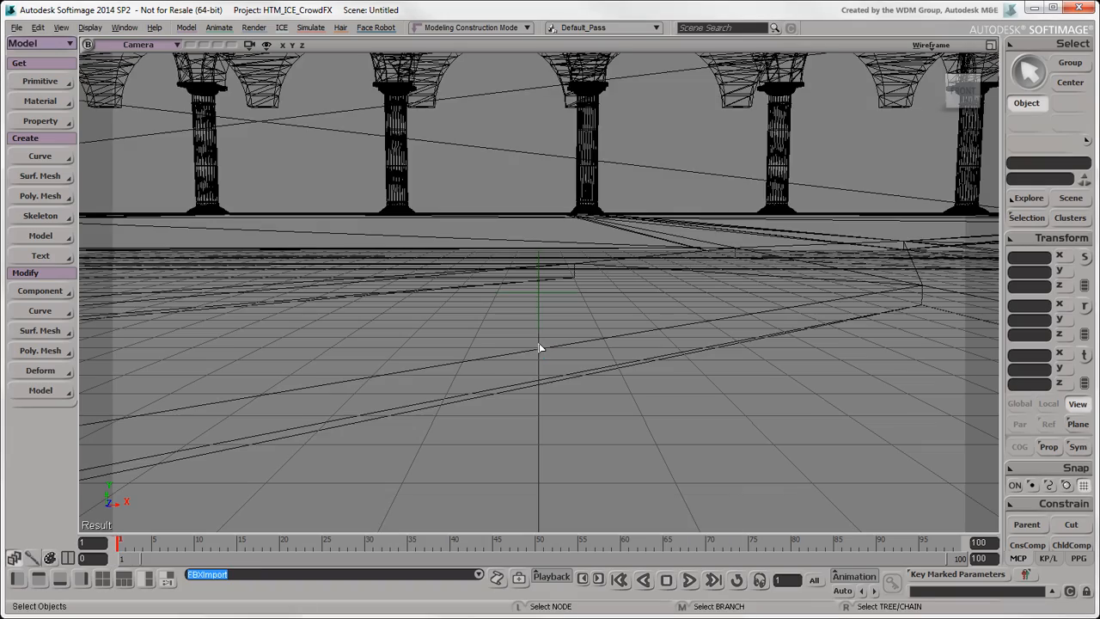
- Switch the plaza to Textured Decal display and hide the front walls
{"action": "left_click_drag", "start_coordinate": [539, 348], "coordinate": [821, 251]}
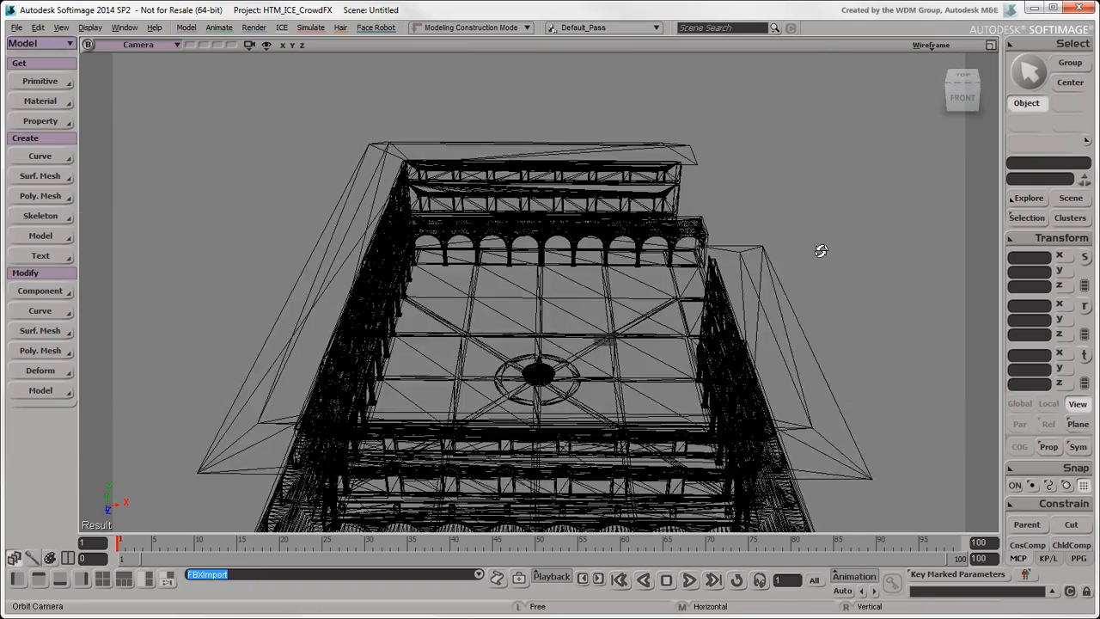
{"action": "left_click", "coordinate": [931, 44]}
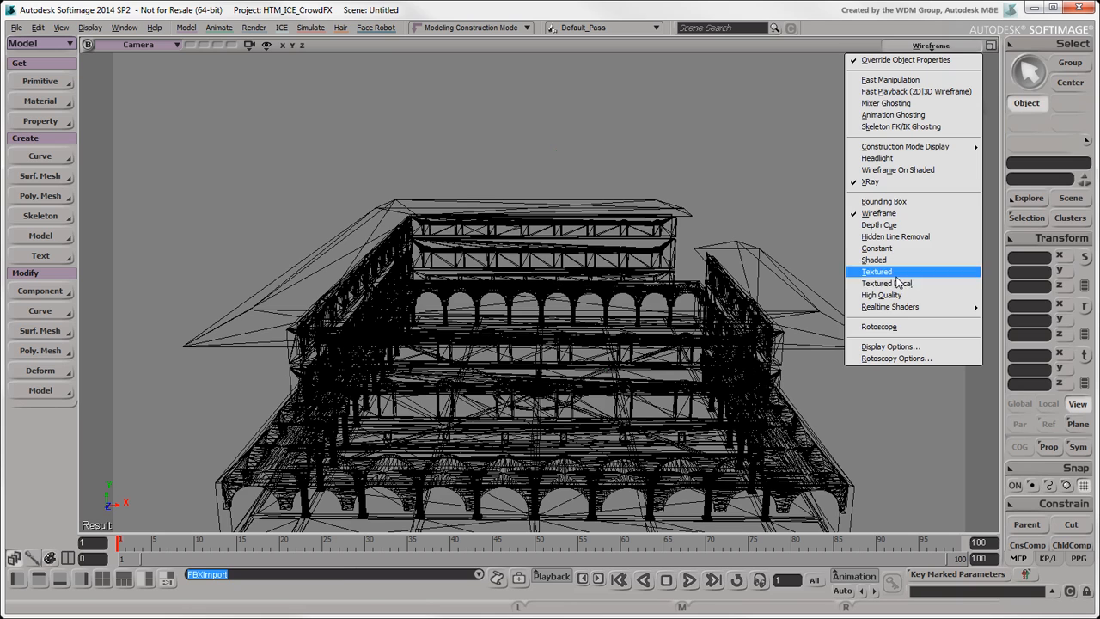
{"action": "left_click", "coordinate": [887, 284]}
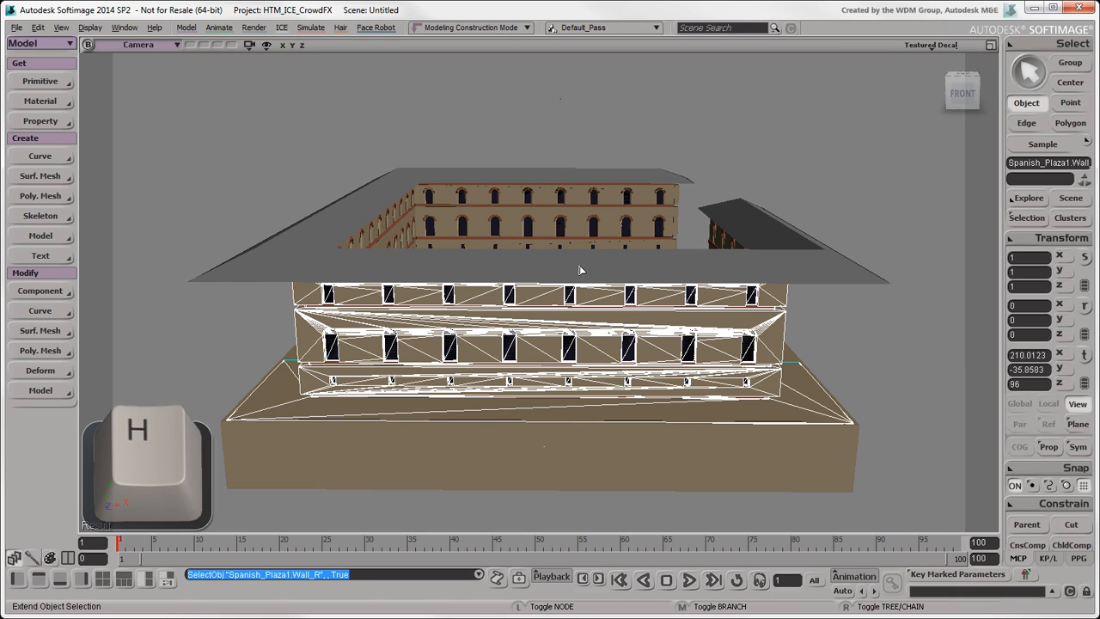
{"action": "key", "text": "h"}
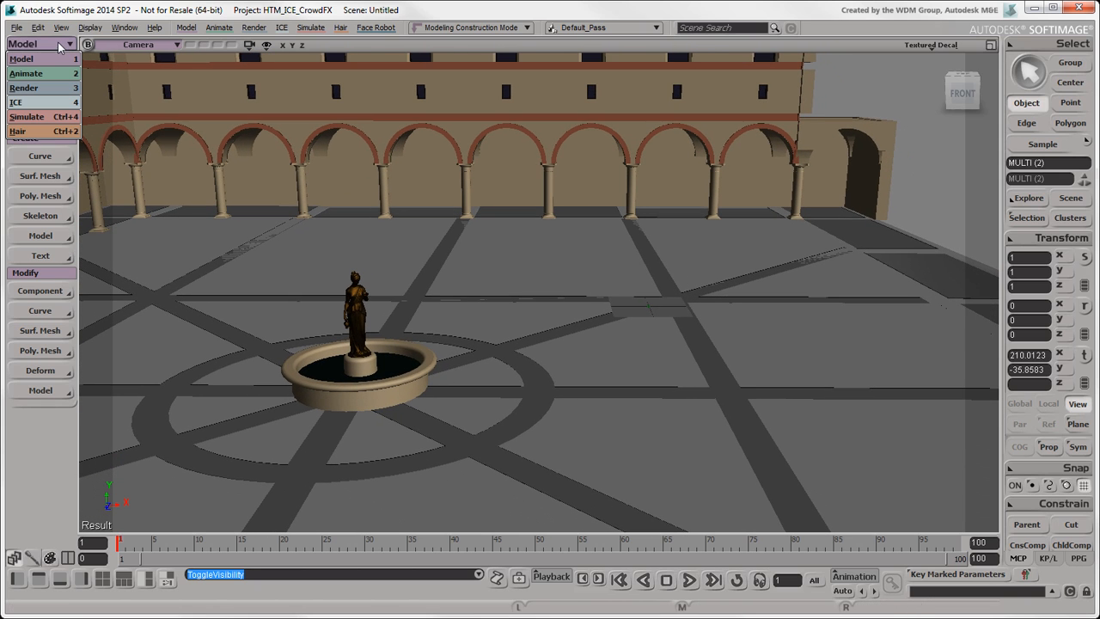
{"action": "mouse_move", "coordinate": [41, 103]}
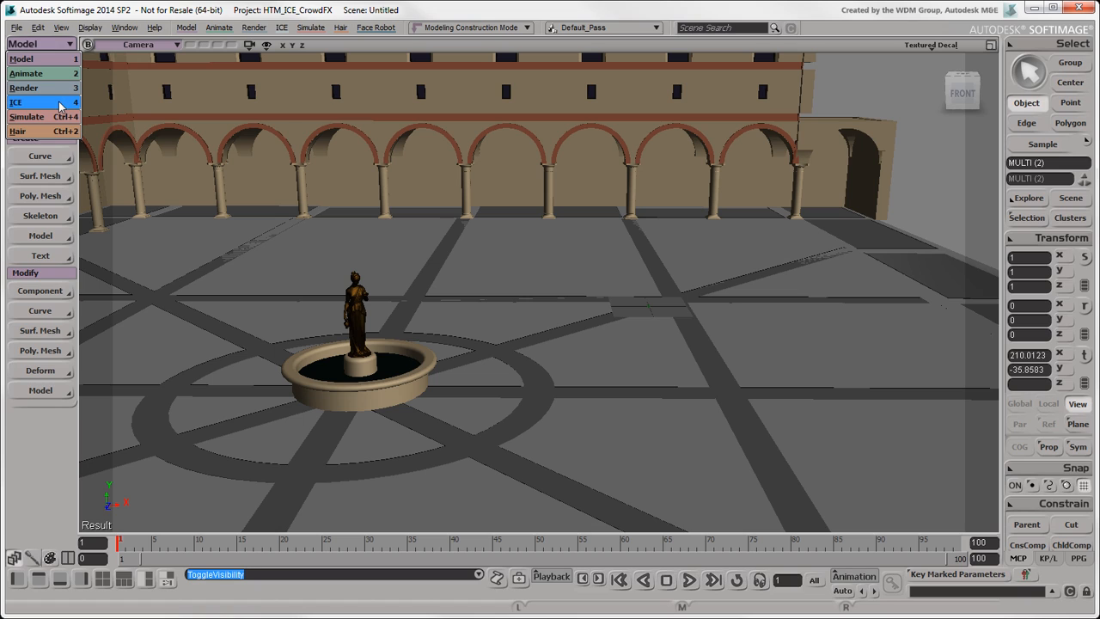
- Start a New Pedestrian Crowd from CrowdFX and preview the Default Pedestrian actor
{"action": "left_click", "coordinate": [16, 102]}
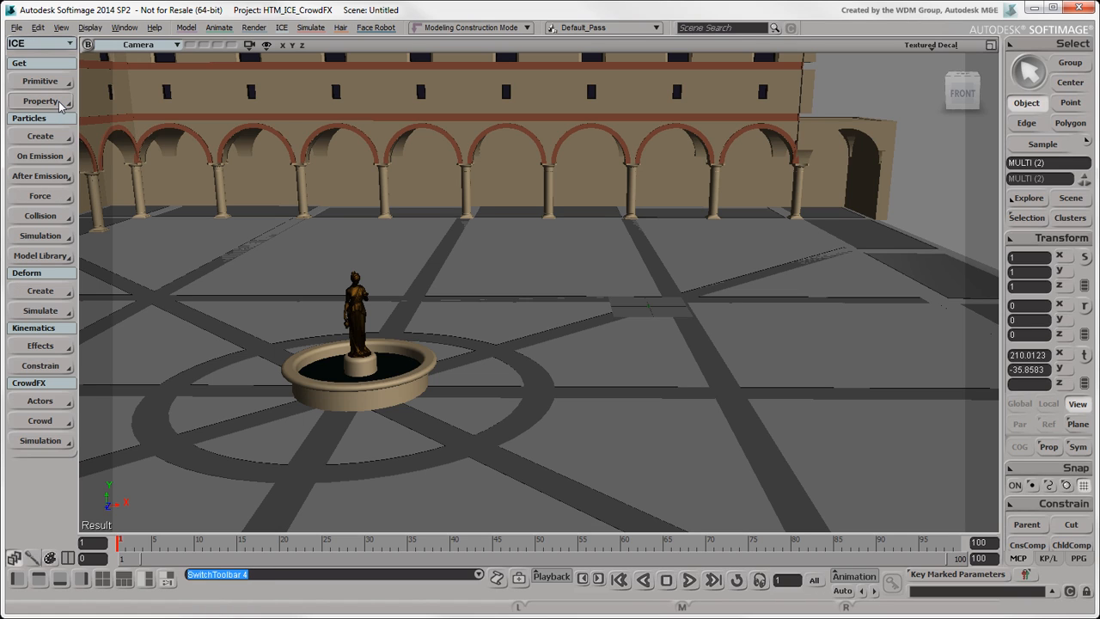
{"action": "mouse_move", "coordinate": [39, 291]}
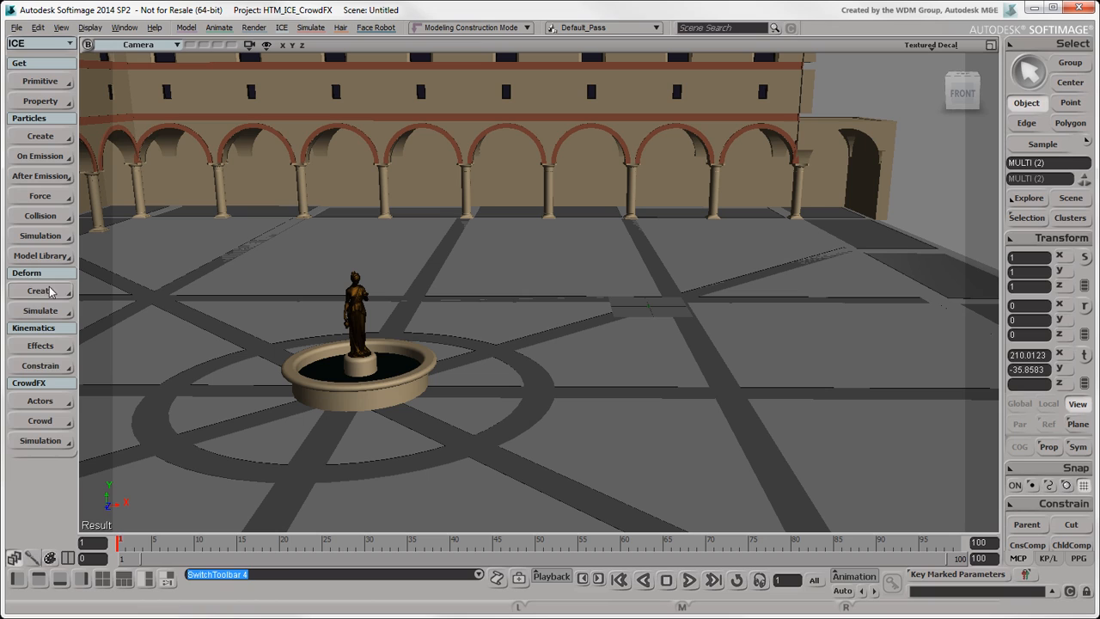
{"action": "left_click", "coordinate": [40, 440]}
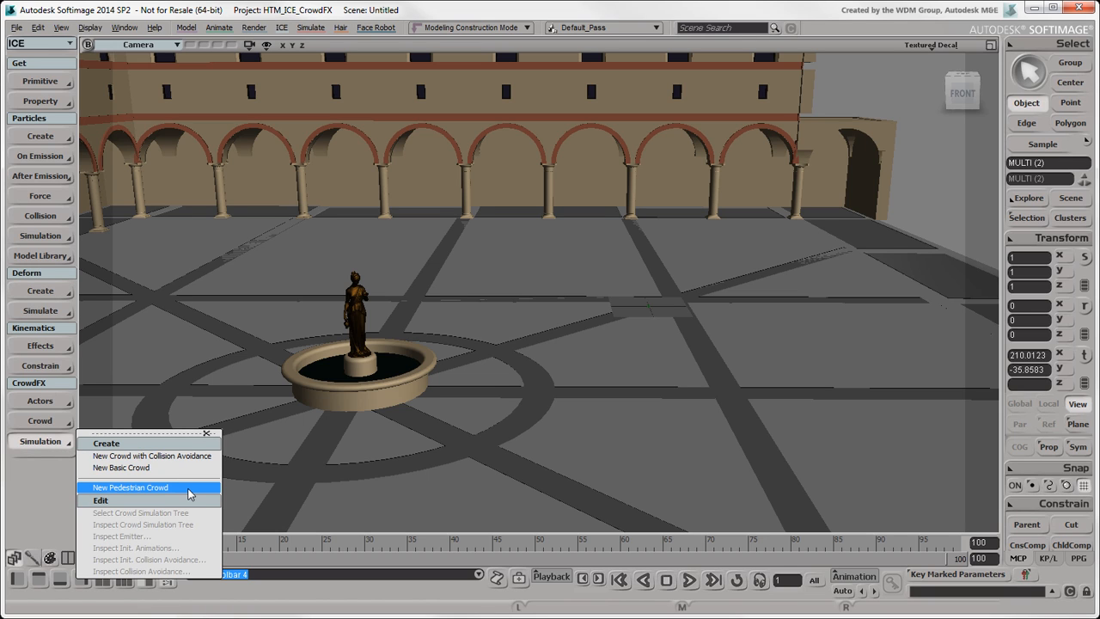
{"action": "left_click", "coordinate": [130, 487]}
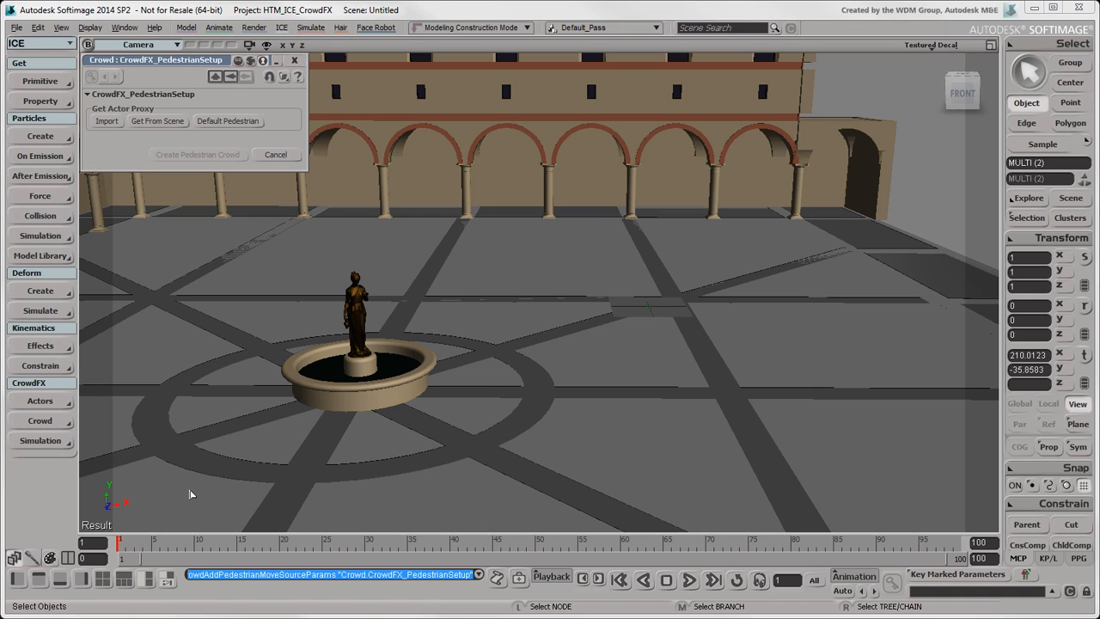
{"action": "mouse_move", "coordinate": [228, 179]}
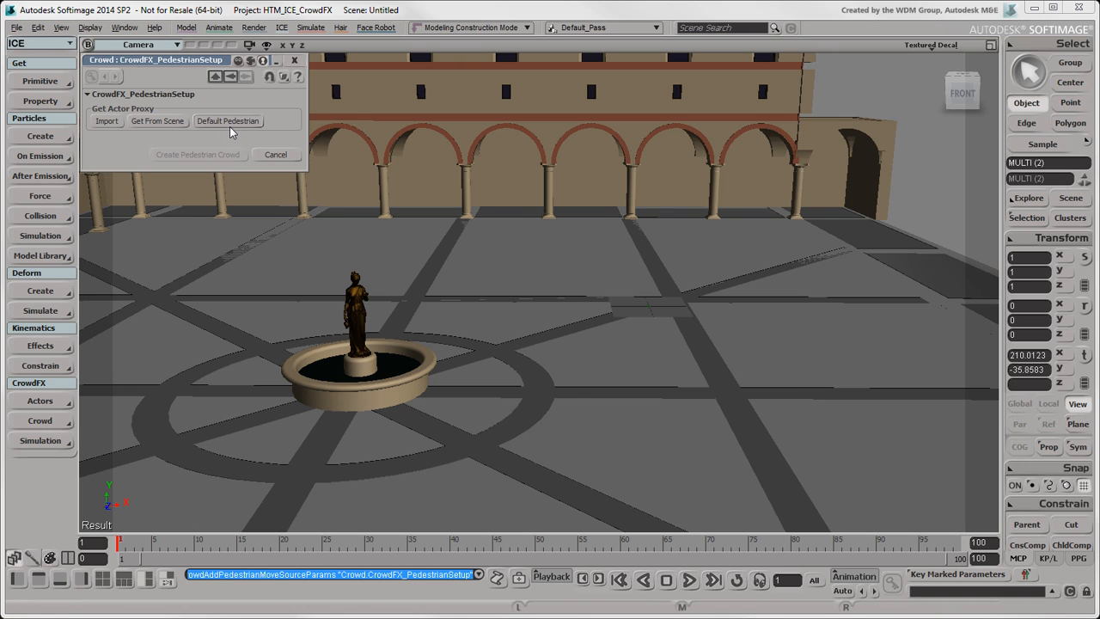
{"action": "left_click", "coordinate": [227, 121]}
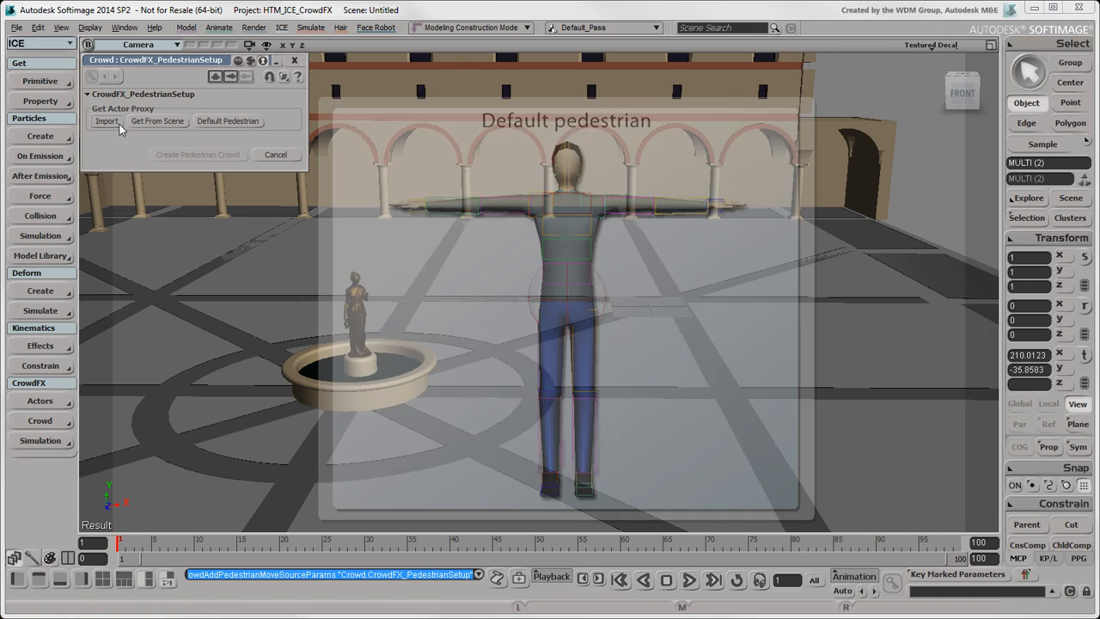
{"action": "left_click", "coordinate": [106, 121]}
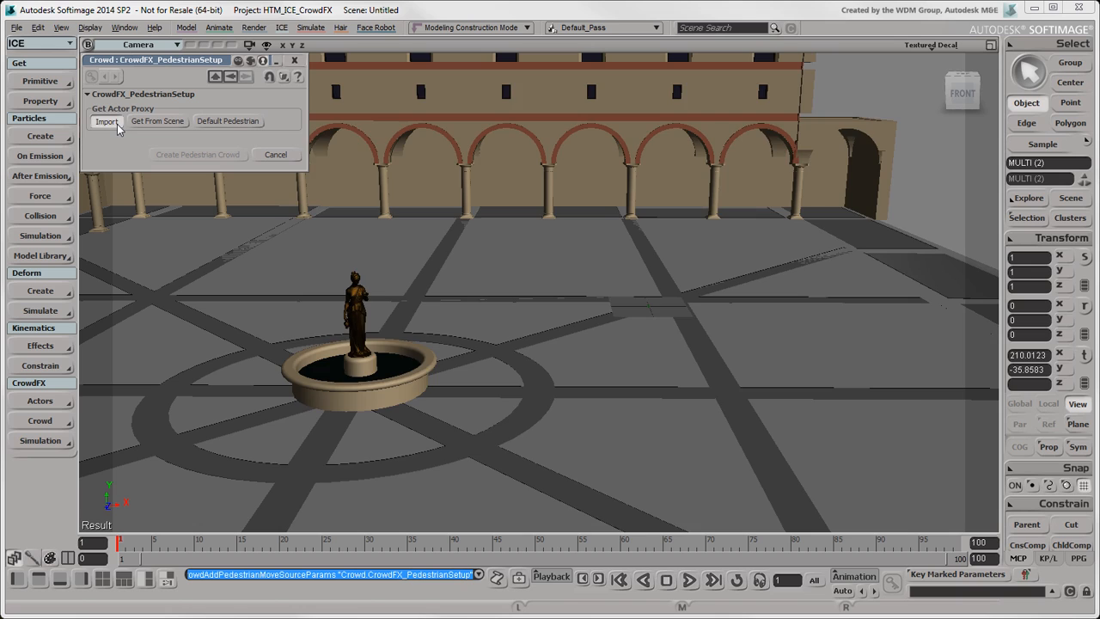
- Import Rico.emdl from the Models folder as the crowd's actor proxy
{"action": "left_click", "coordinate": [107, 120]}
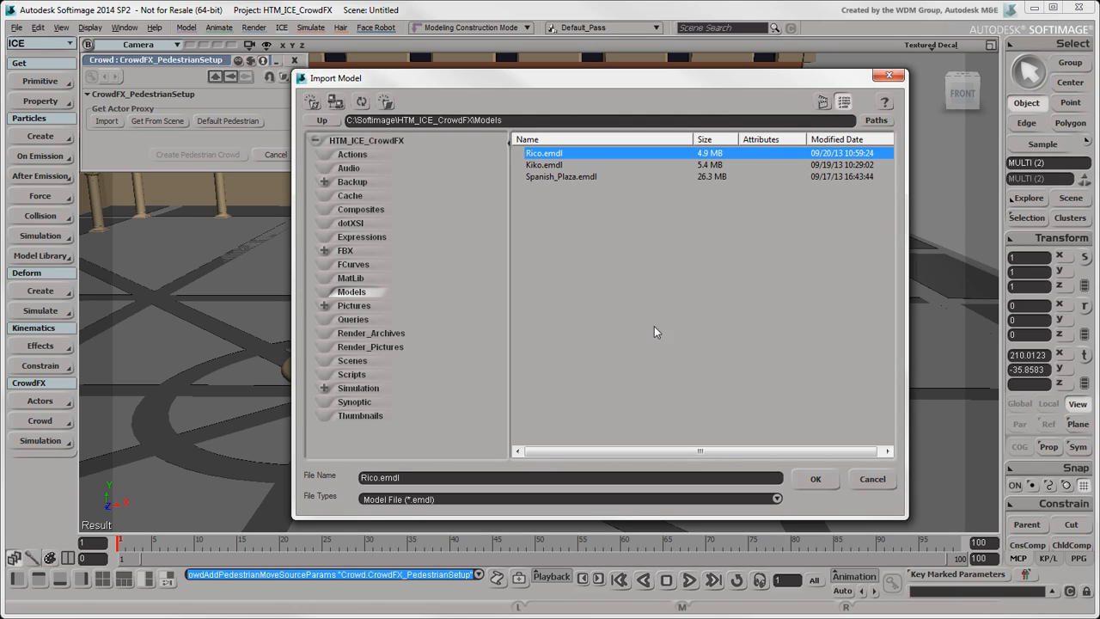
{"action": "left_click", "coordinate": [815, 479]}
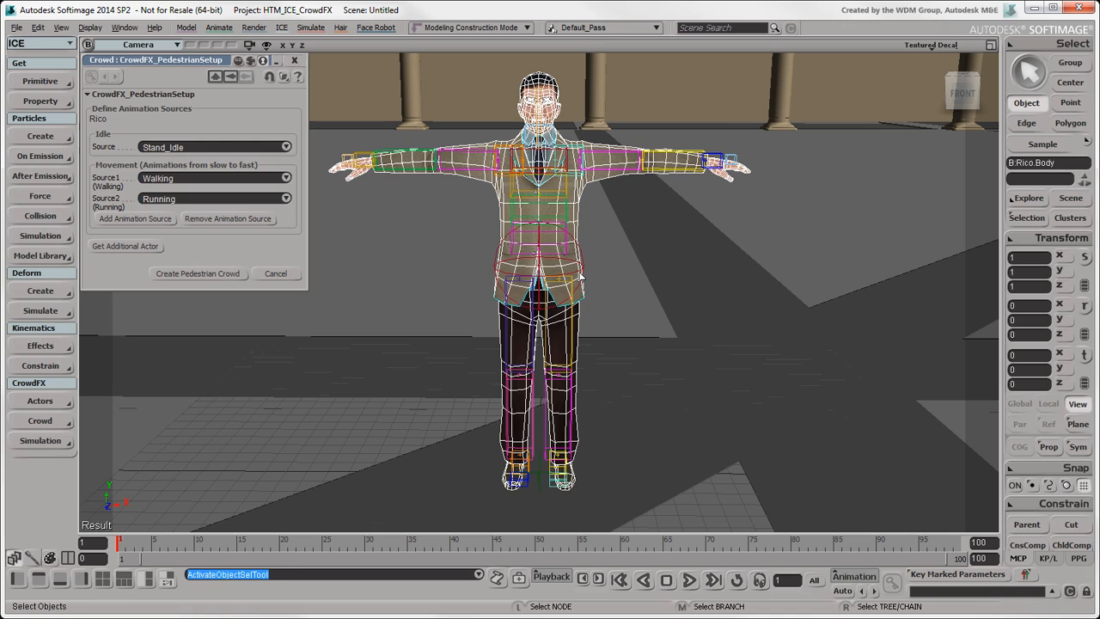
{"action": "left_click", "coordinate": [539, 266]}
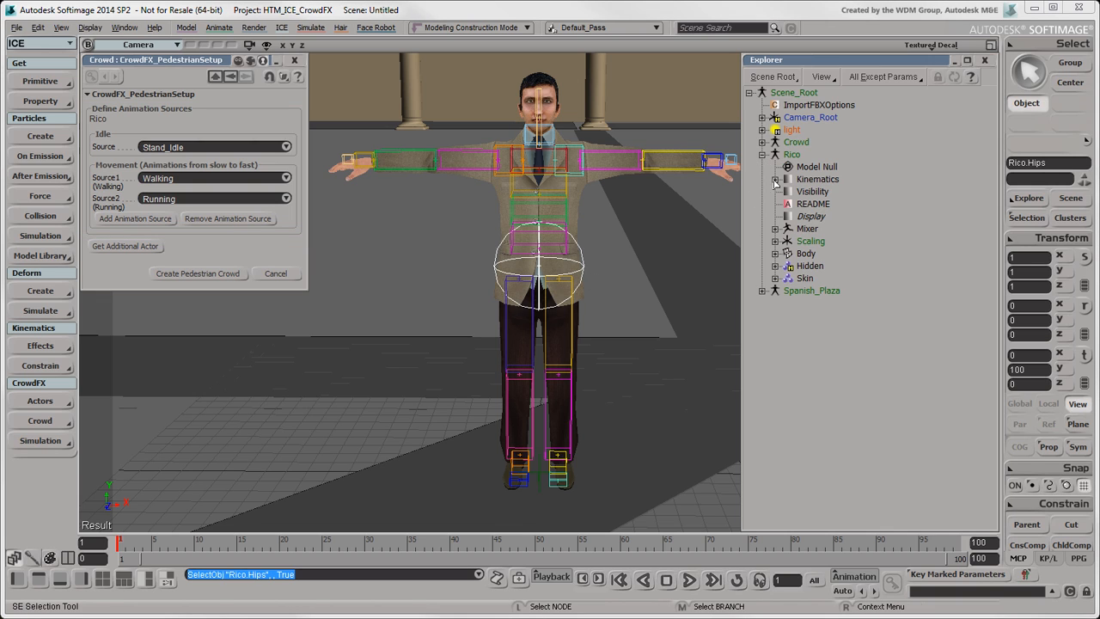
{"action": "left_click", "coordinate": [775, 228]}
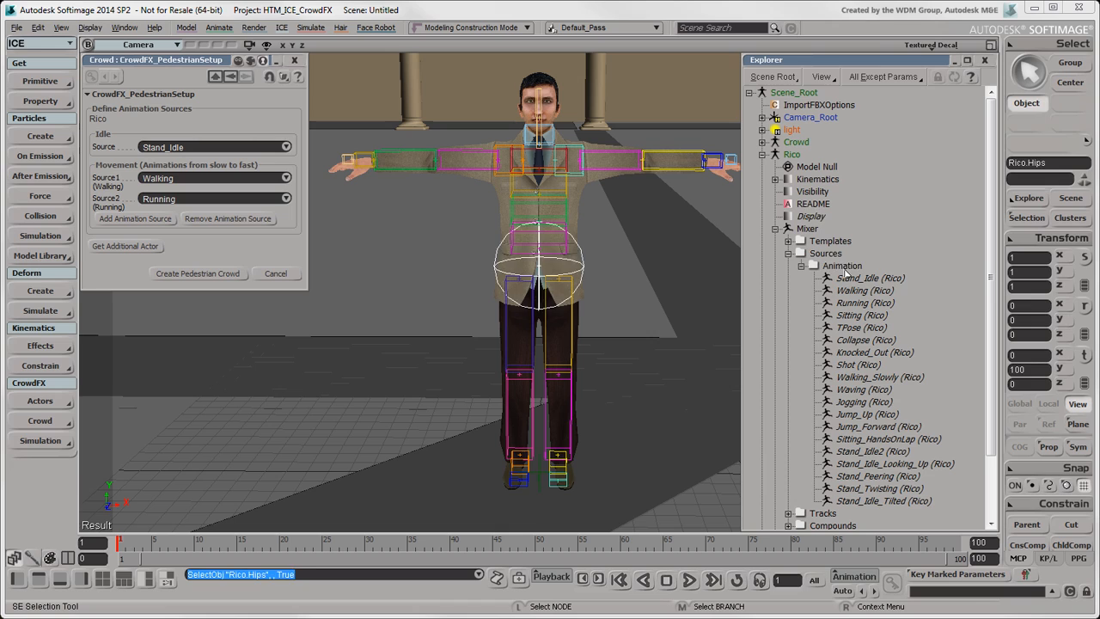
{"action": "left_click", "coordinate": [841, 266]}
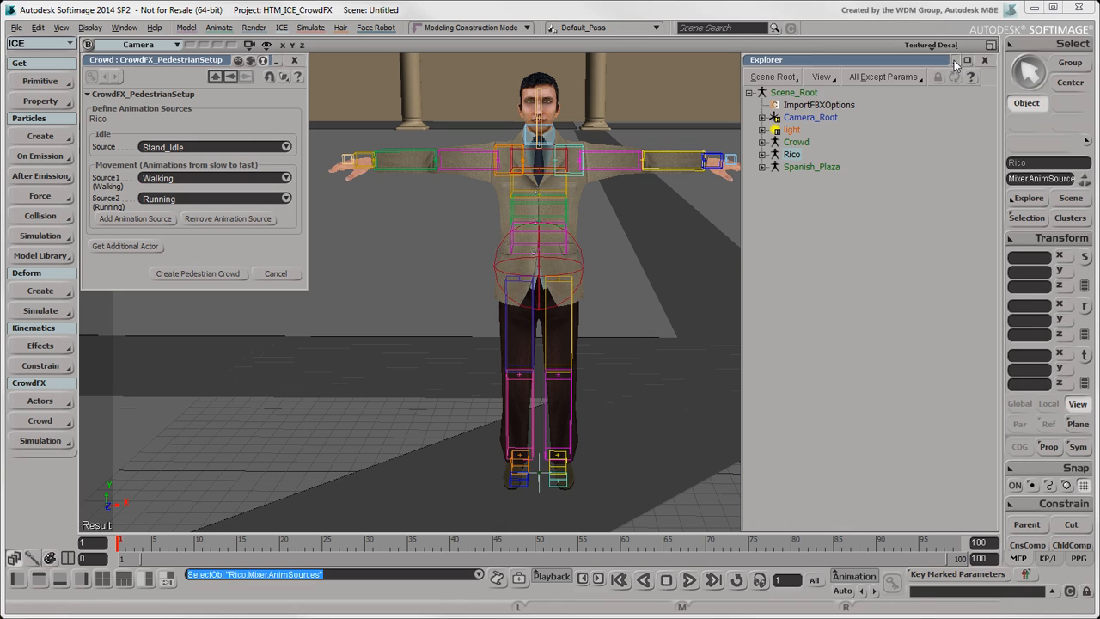
{"action": "left_click", "coordinate": [984, 59]}
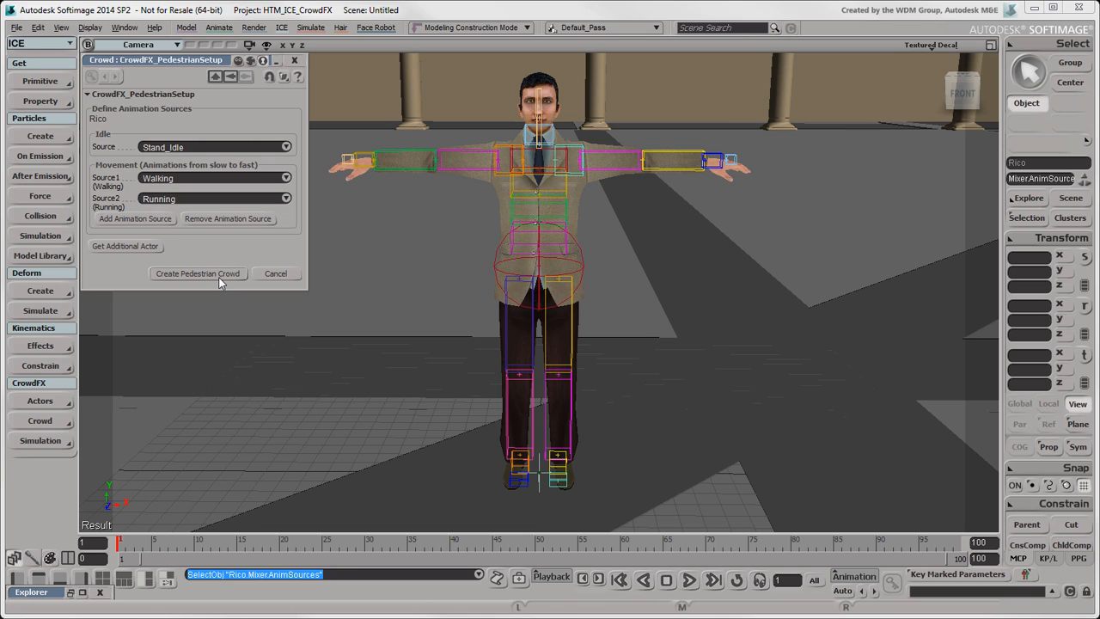
- Generate the Rico crowd via Create Pedestrian Crowd in CrowdFX_PedestrianSetup
{"action": "left_click", "coordinate": [198, 273]}
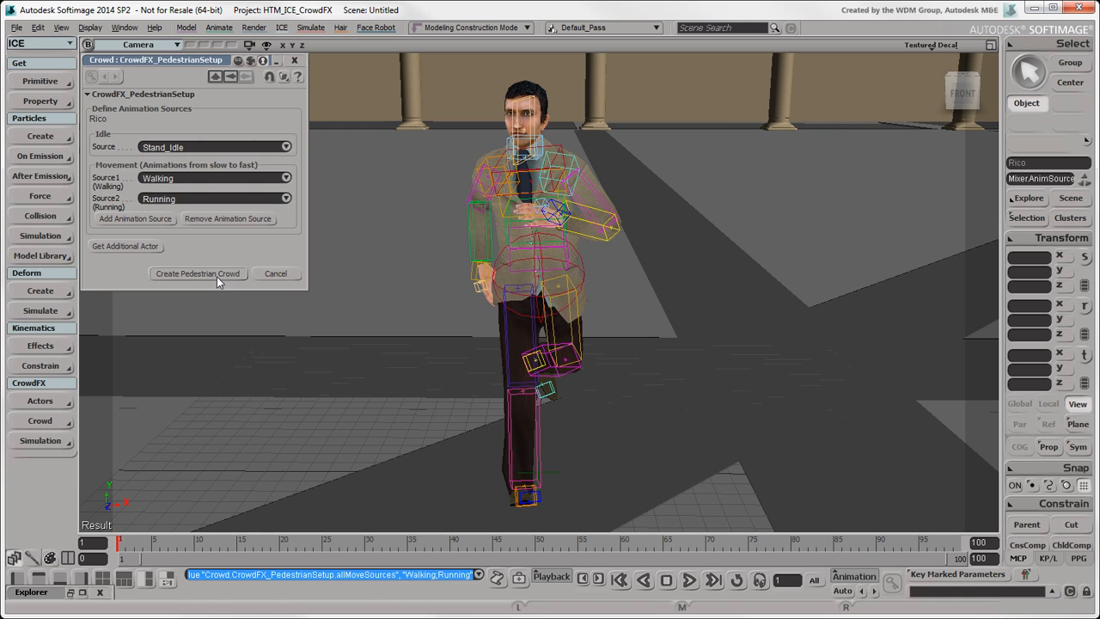
{"action": "left_click", "coordinate": [198, 273]}
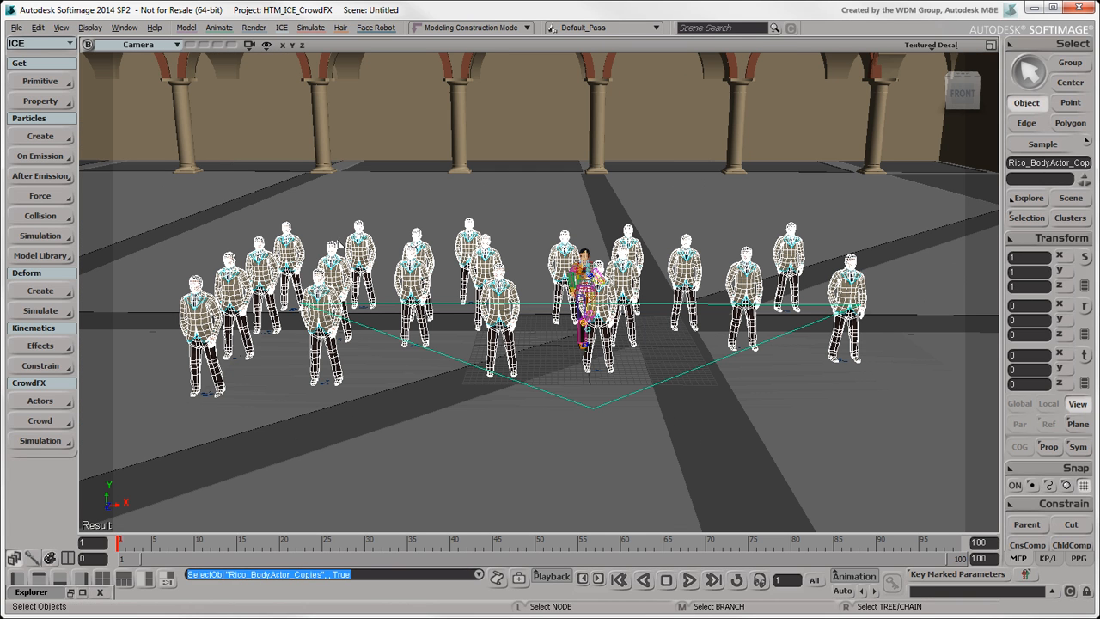
- Expand Crowd, Actors_Proxies and Rico_Body, then select Actor_Copies and the Simulation node
{"action": "left_click", "coordinate": [30, 591]}
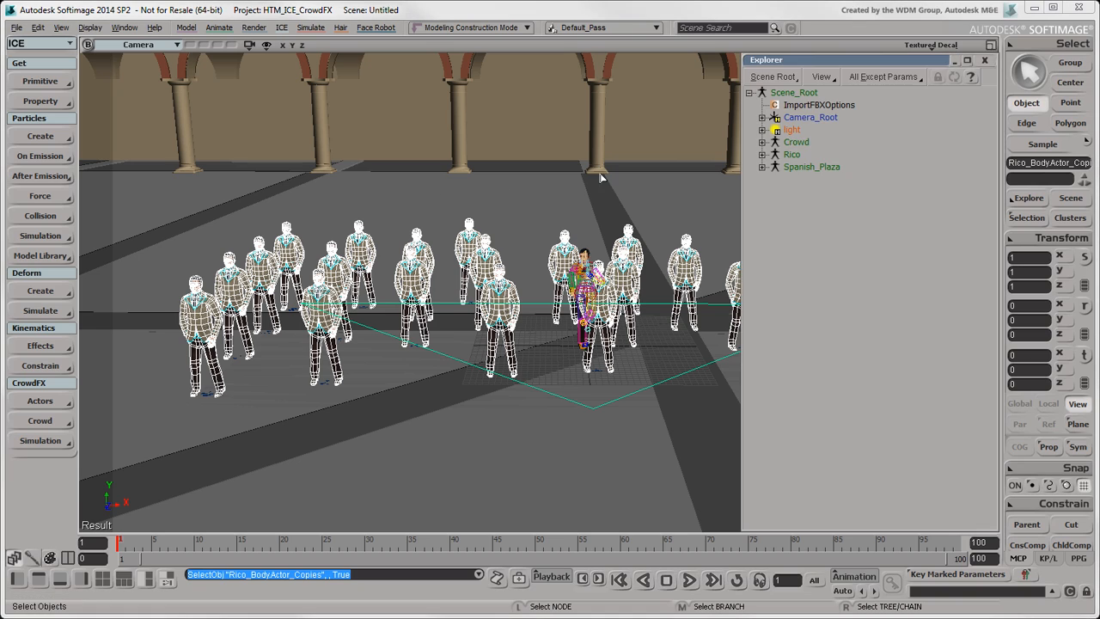
{"action": "left_click", "coordinate": [763, 142]}
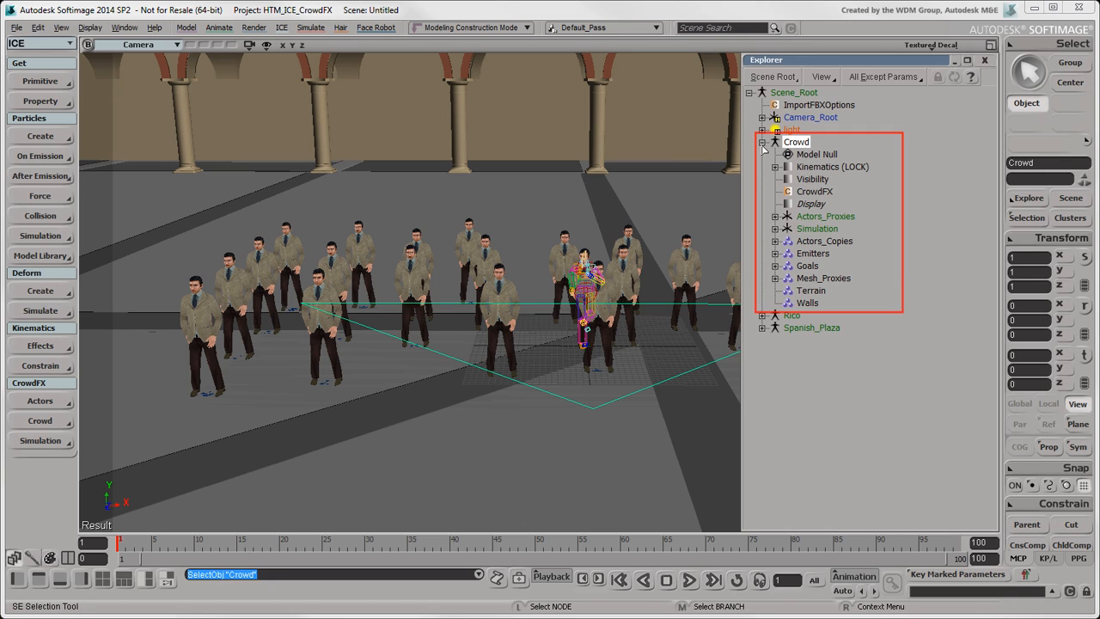
{"action": "left_click", "coordinate": [824, 216]}
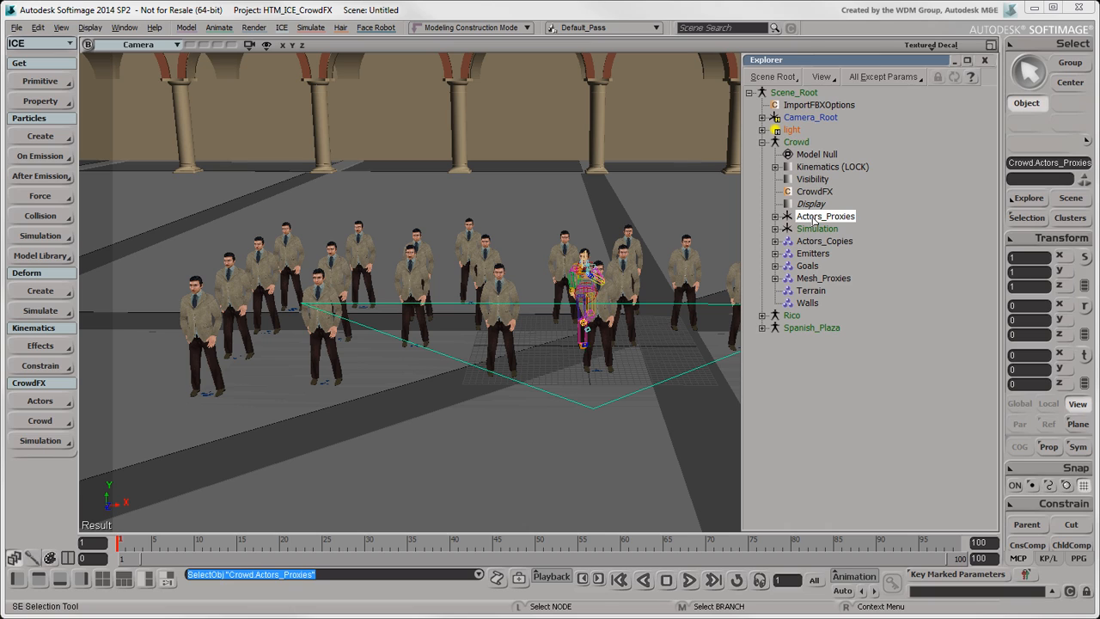
{"action": "left_click", "coordinate": [776, 215]}
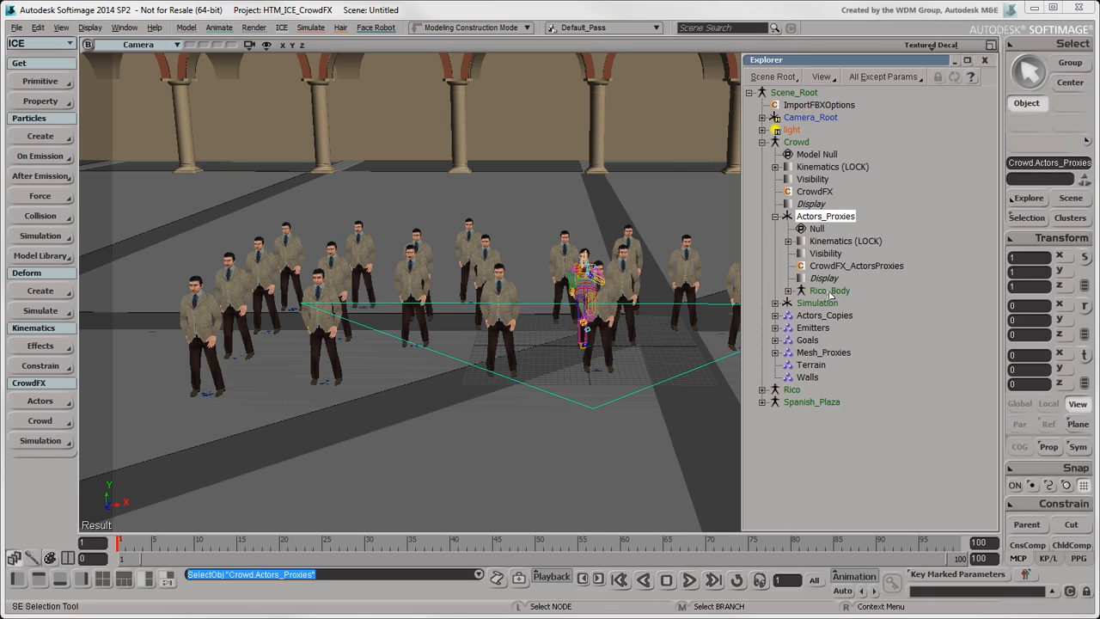
{"action": "left_click", "coordinate": [776, 291]}
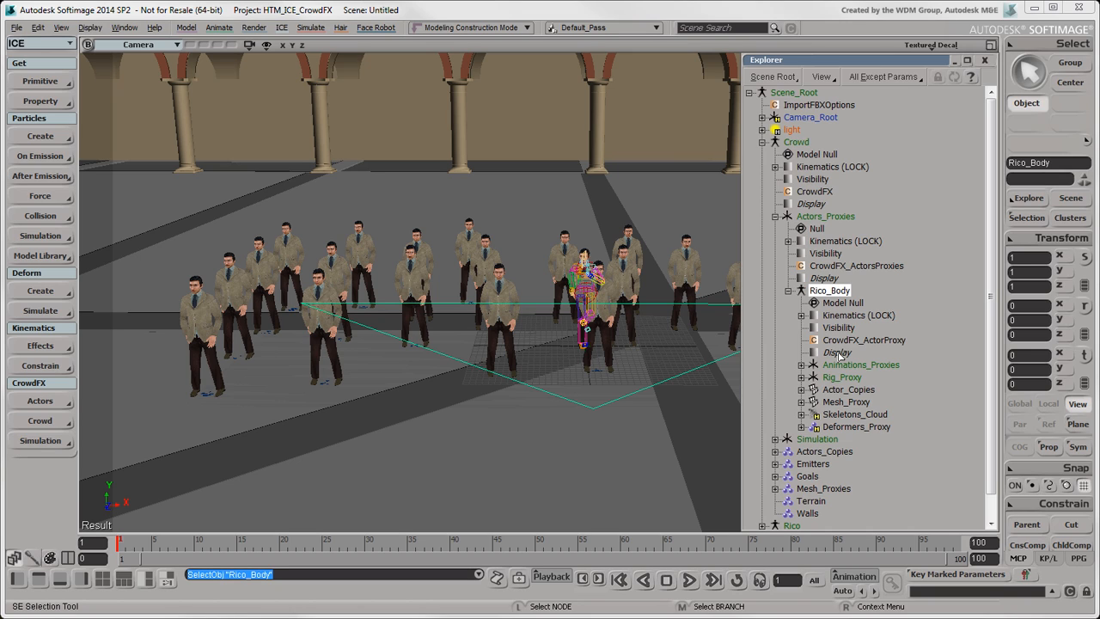
{"action": "left_click", "coordinate": [848, 389]}
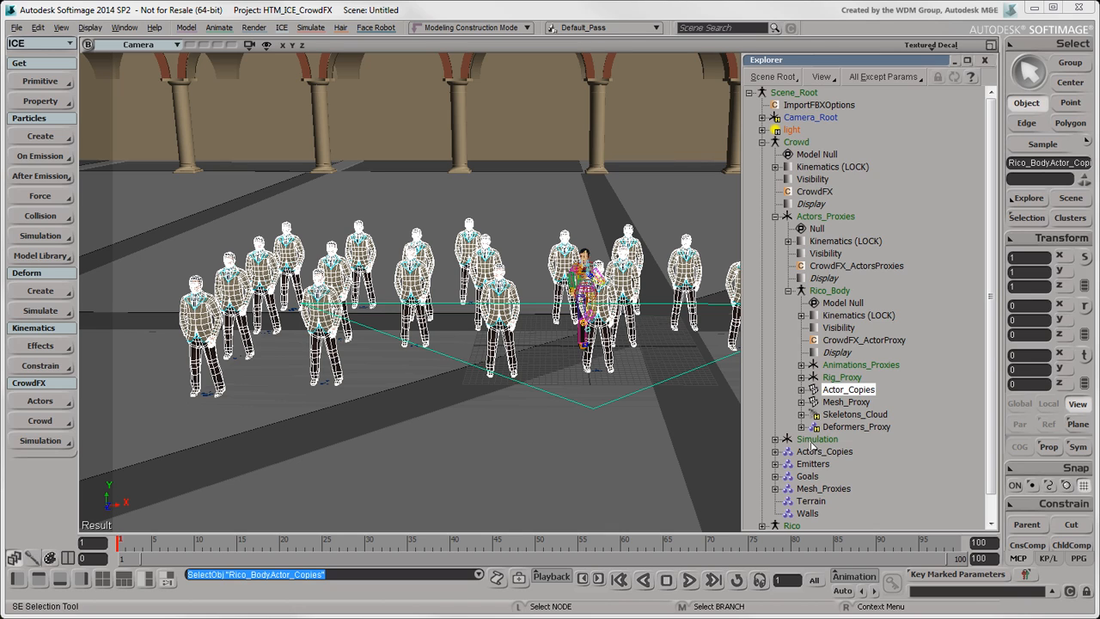
{"action": "left_click", "coordinate": [817, 438]}
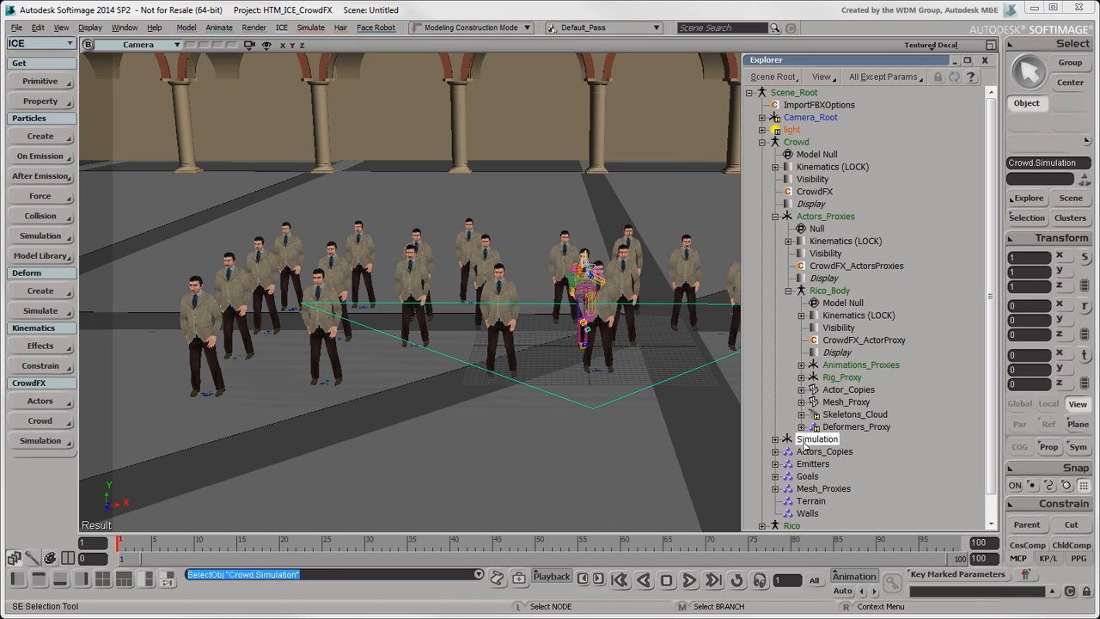
{"action": "scroll", "scroll_direction": "down", "scroll_amount": 3}
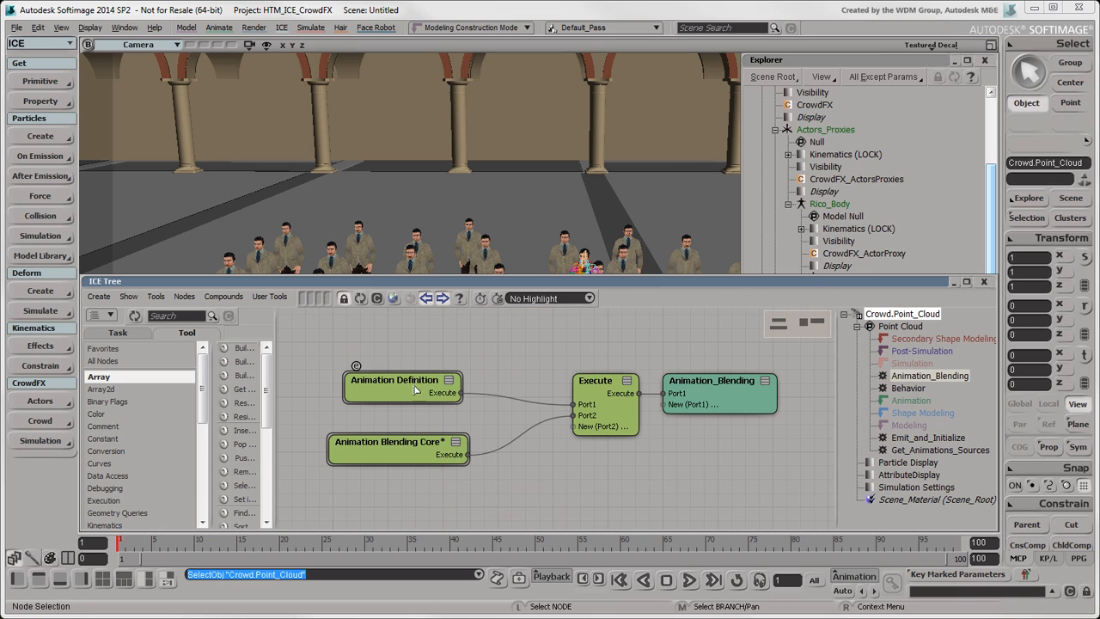
- Open the Animation Definition compound in Crowd.Point_Cloud's ICE tree to view its Move/Idle logic
{"action": "double_click", "coordinate": [393, 380]}
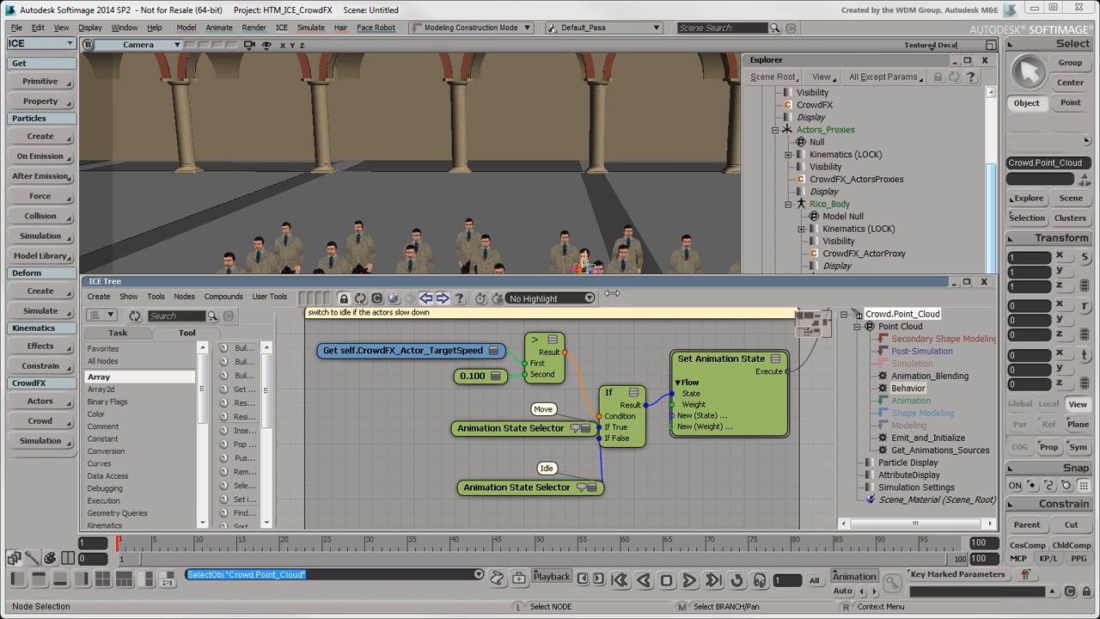
{"action": "mouse_move", "coordinate": [874, 302]}
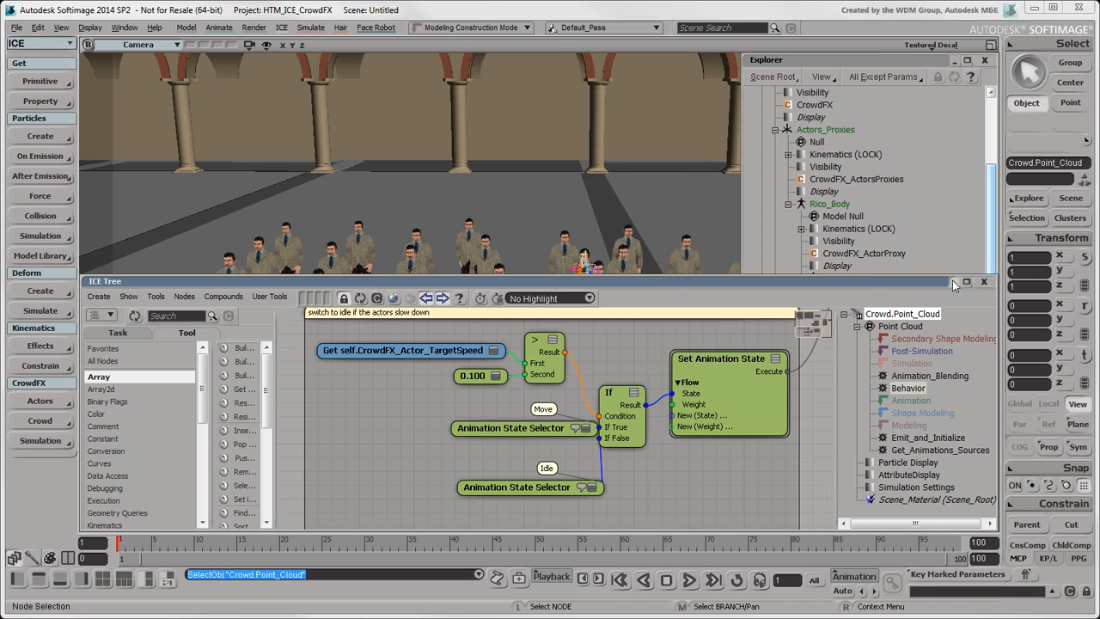
- Close the ICE Tree, select the crowd Emitters group, and close the Explorer
{"action": "left_click", "coordinate": [965, 282]}
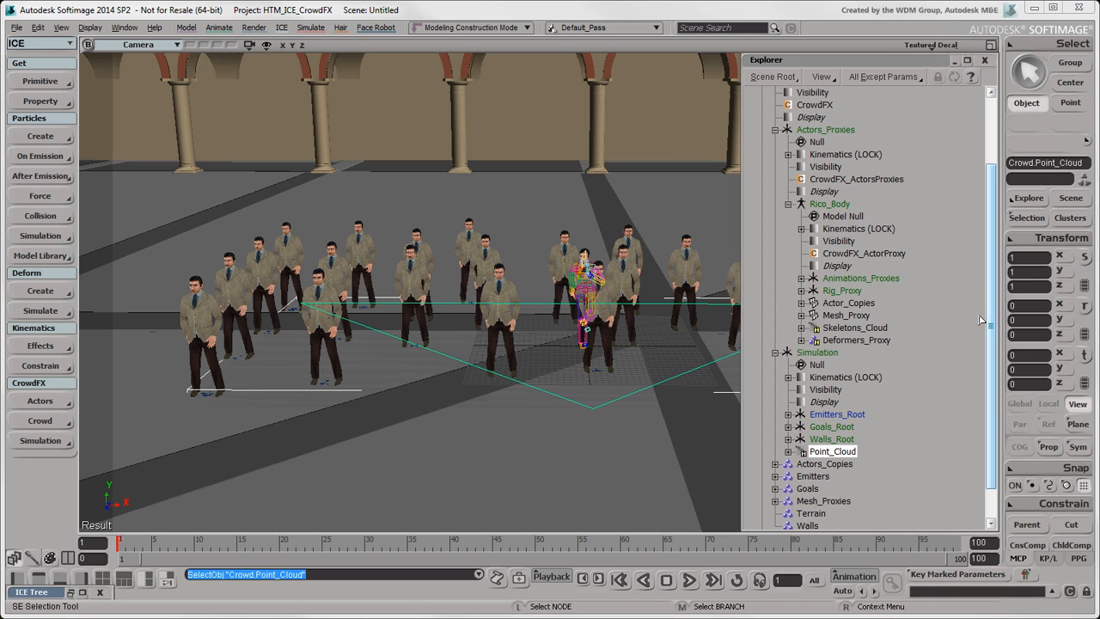
{"action": "scroll", "scroll_direction": "down", "scroll_amount": 3}
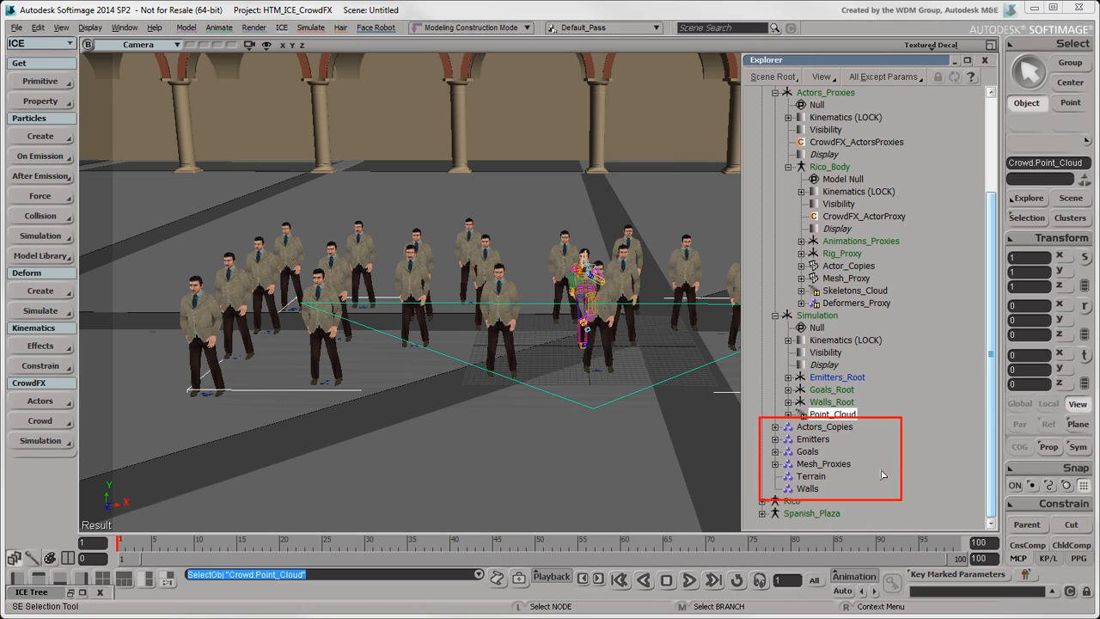
{"action": "left_click", "coordinate": [812, 439]}
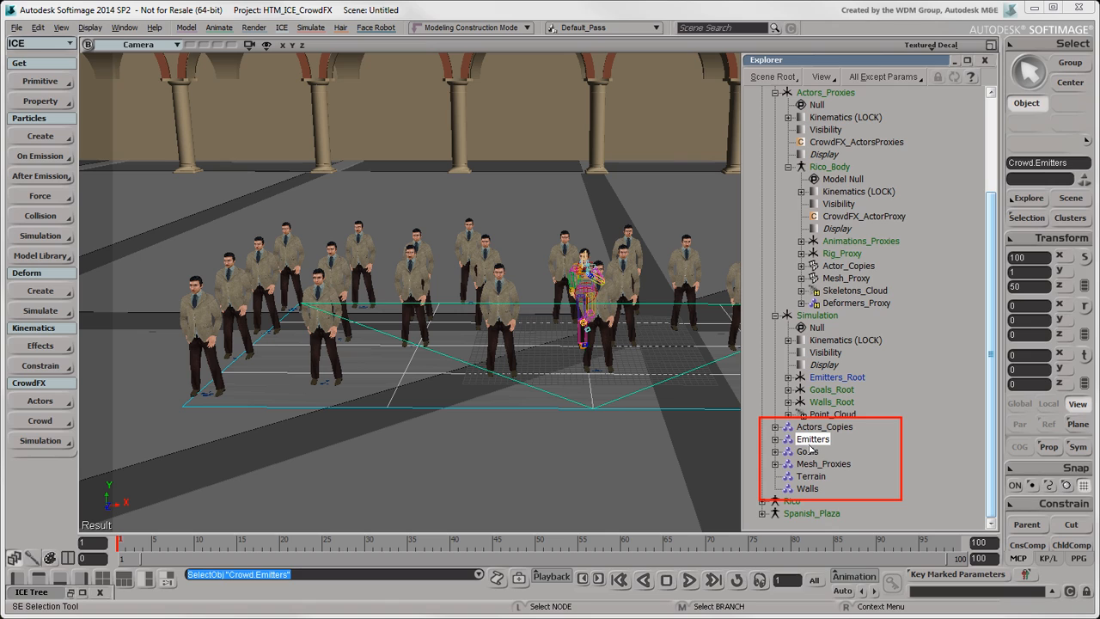
{"action": "left_click", "coordinate": [776, 439]}
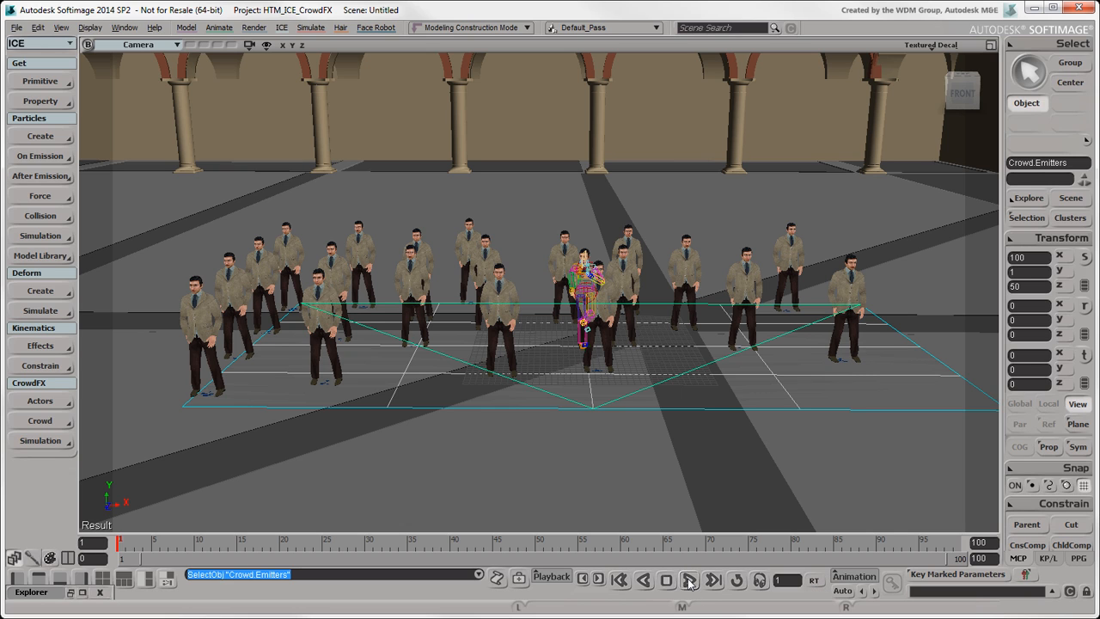
- Play the crowd simulation briefly, then stop playback
{"action": "left_click", "coordinate": [689, 579]}
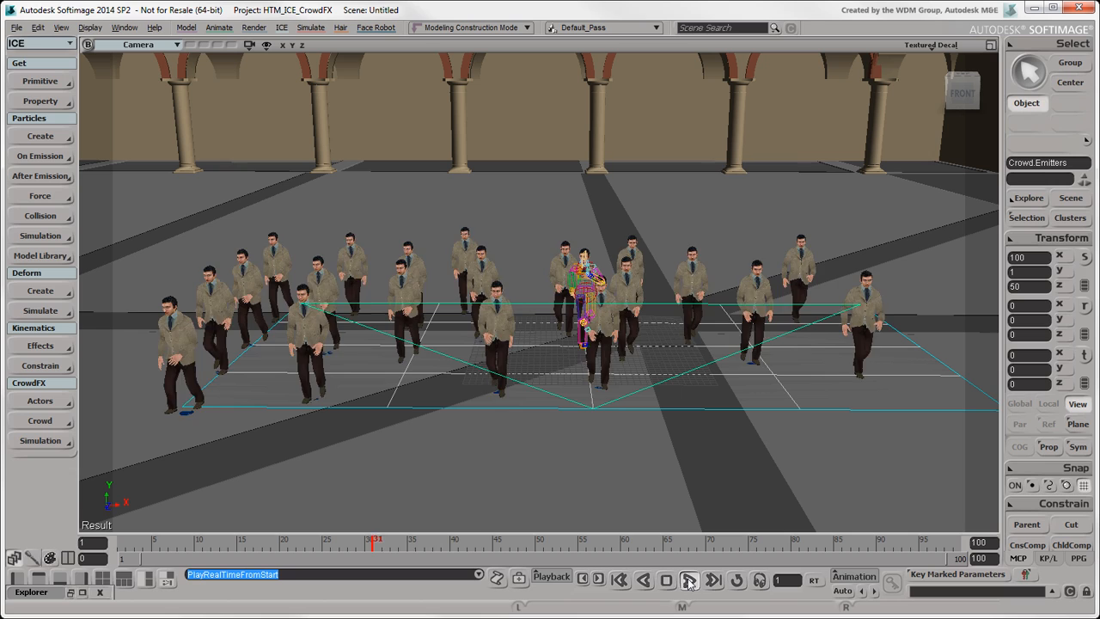
{"action": "left_click", "coordinate": [689, 579]}
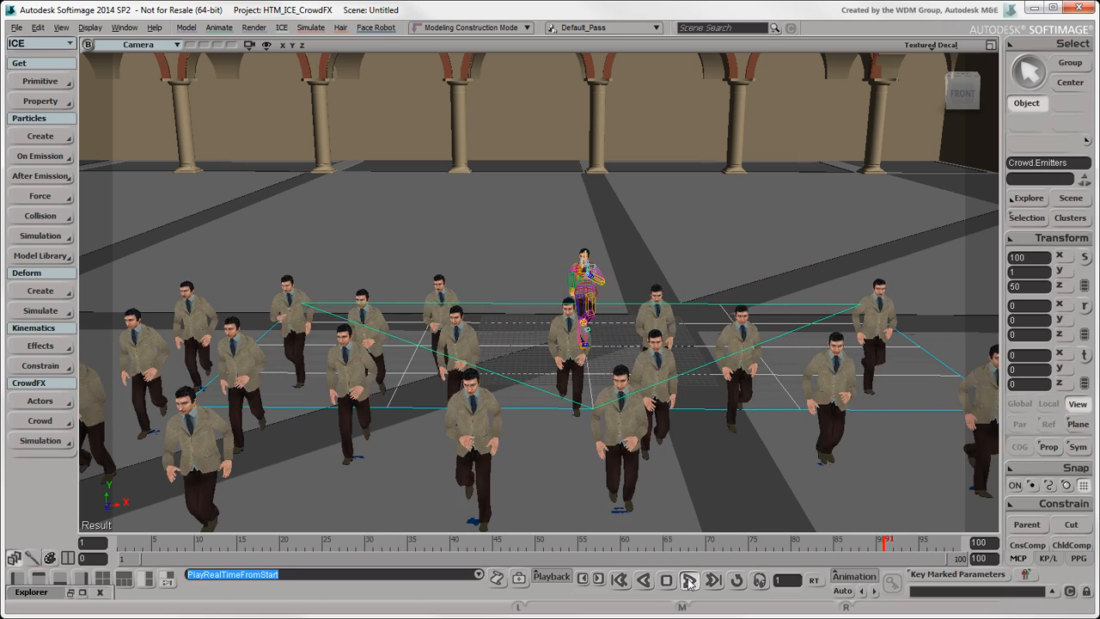
{"action": "left_click", "coordinate": [689, 579]}
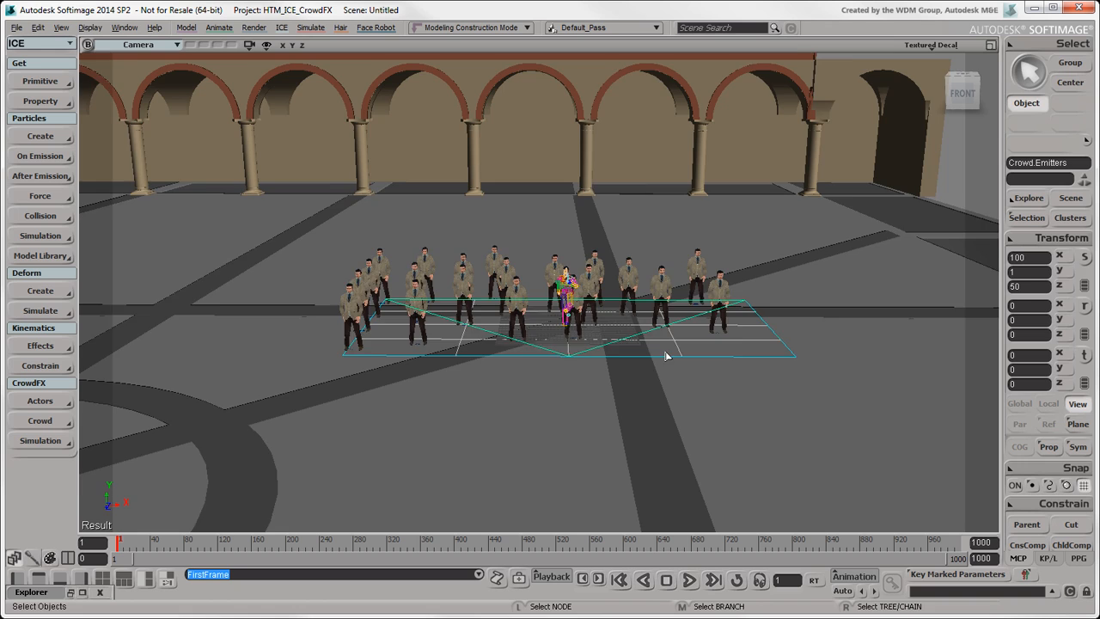
- Play the 1000-frame simulation and watch the Rico actors run toward the goal
{"action": "left_click", "coordinate": [690, 579]}
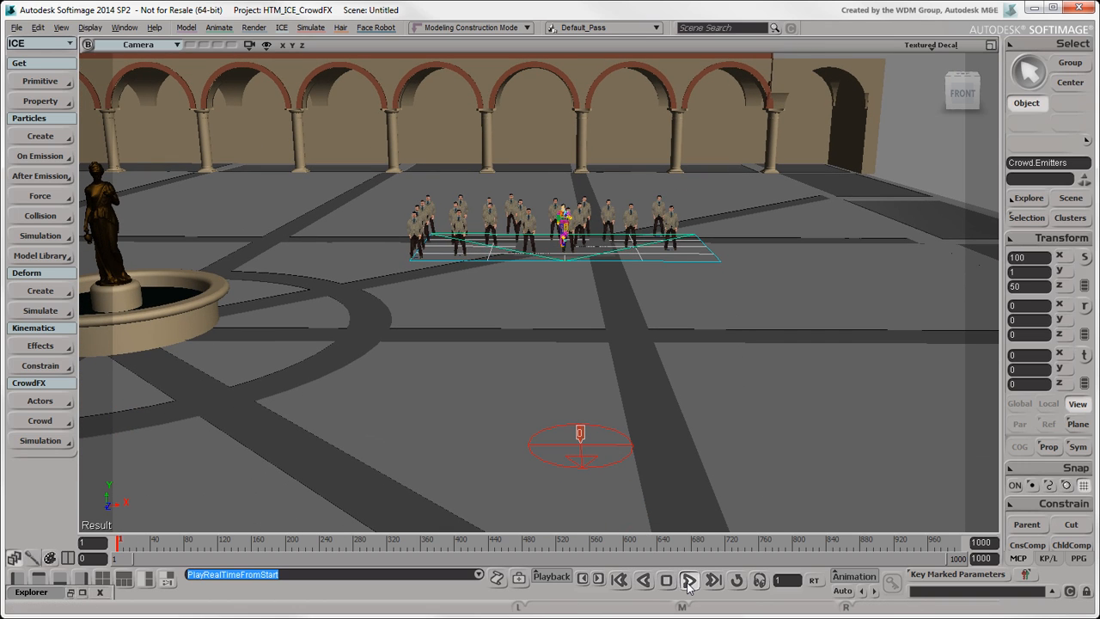
{"action": "left_click", "coordinate": [688, 579]}
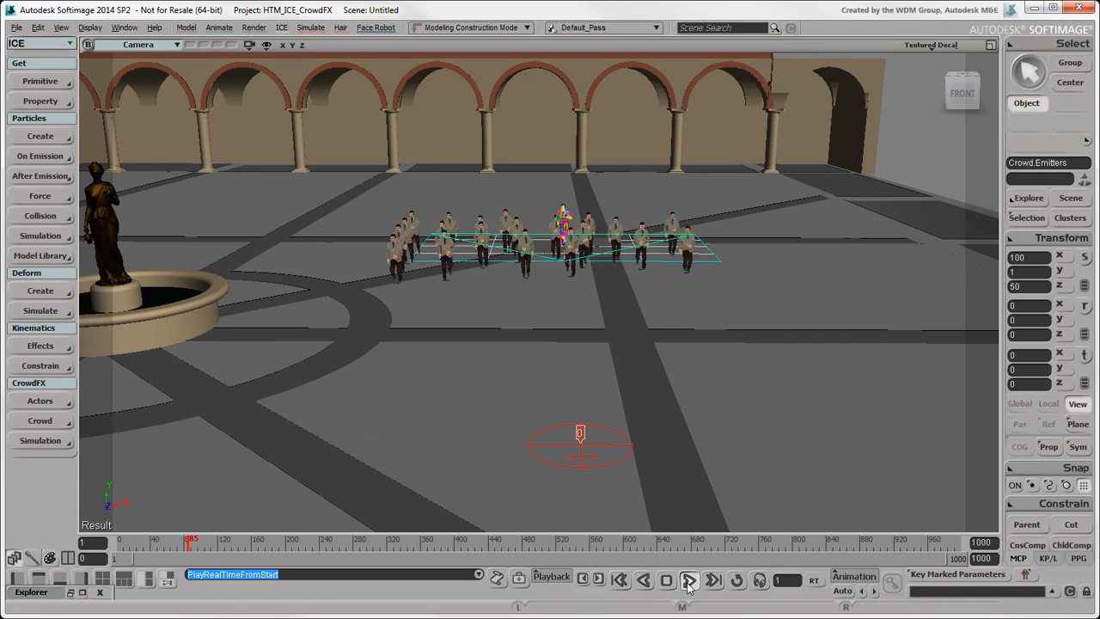
{"action": "left_click", "coordinate": [688, 579]}
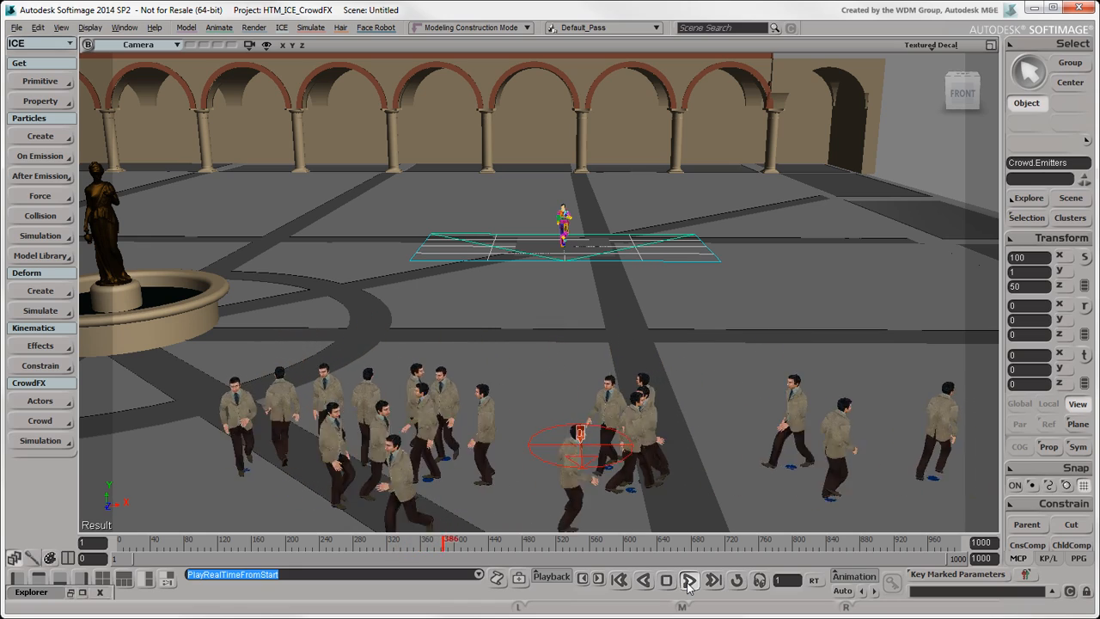
{"action": "left_click", "coordinate": [689, 579]}
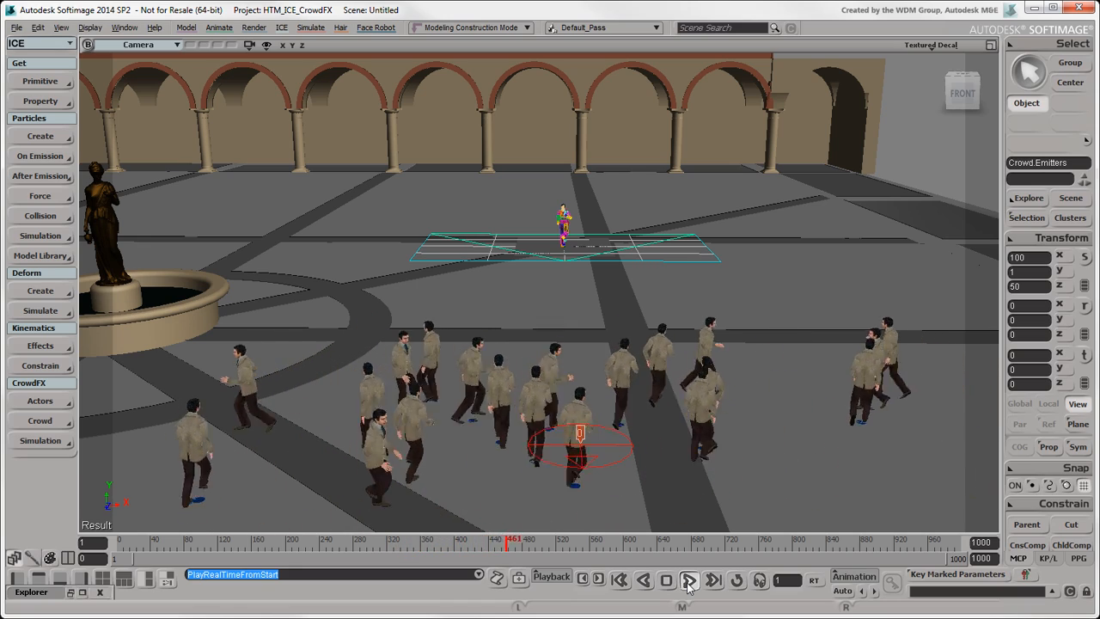
{"action": "left_click", "coordinate": [688, 579]}
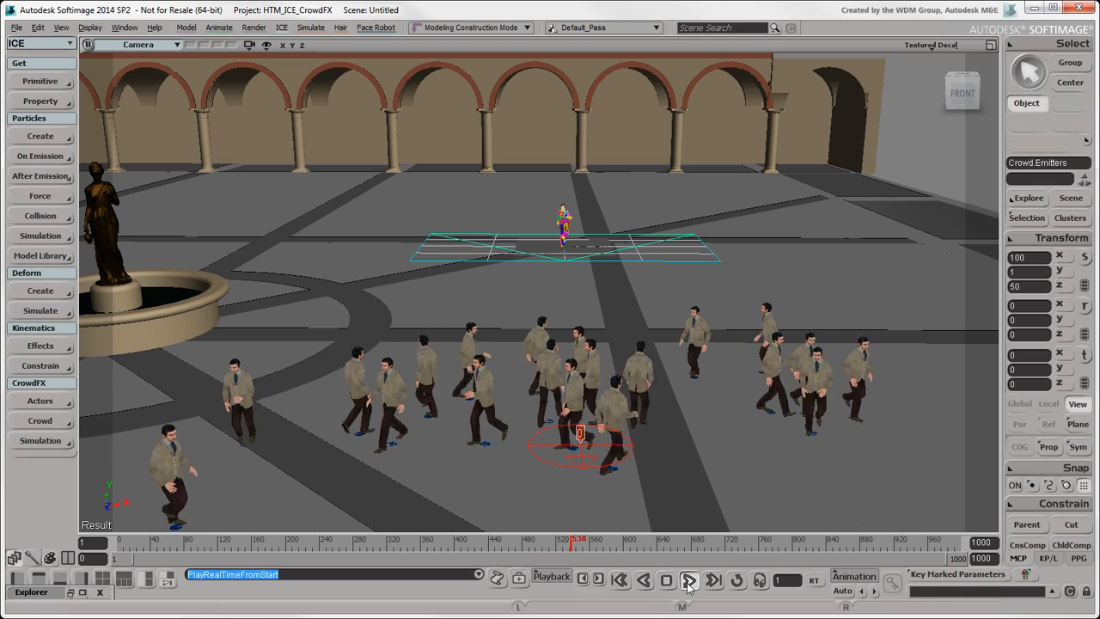